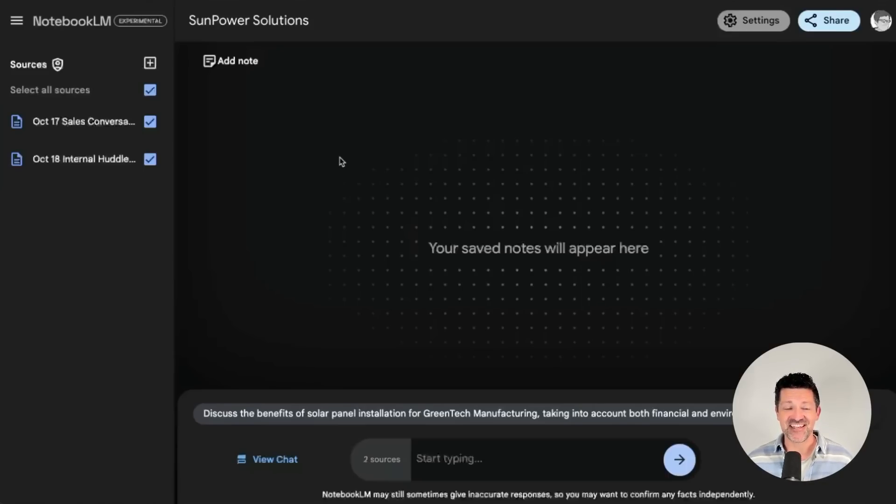
mouse_move(131, 159)
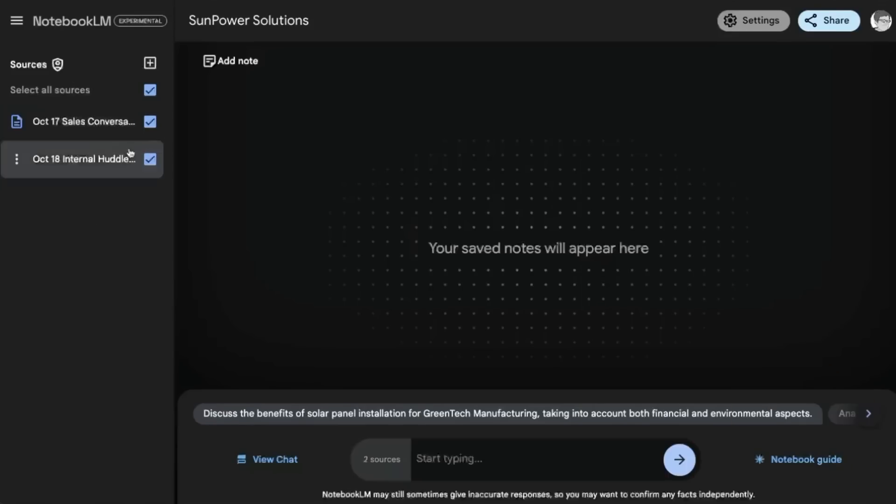
Briefly review the add-source options and dismiss them without uploading anything.
left_click(150, 62)
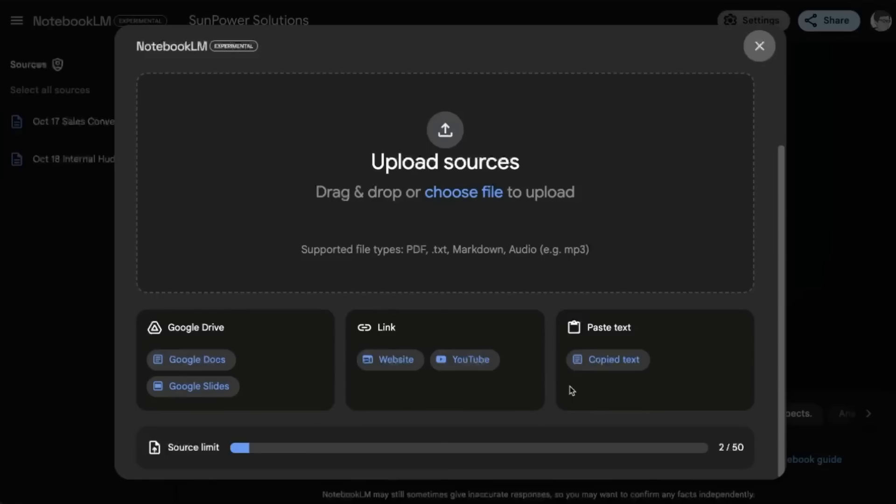
mouse_move(742, 85)
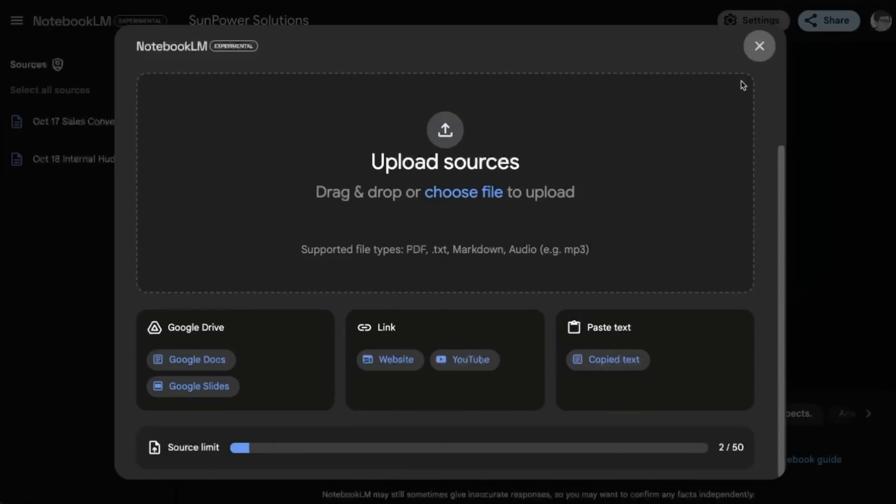
left_click(760, 45)
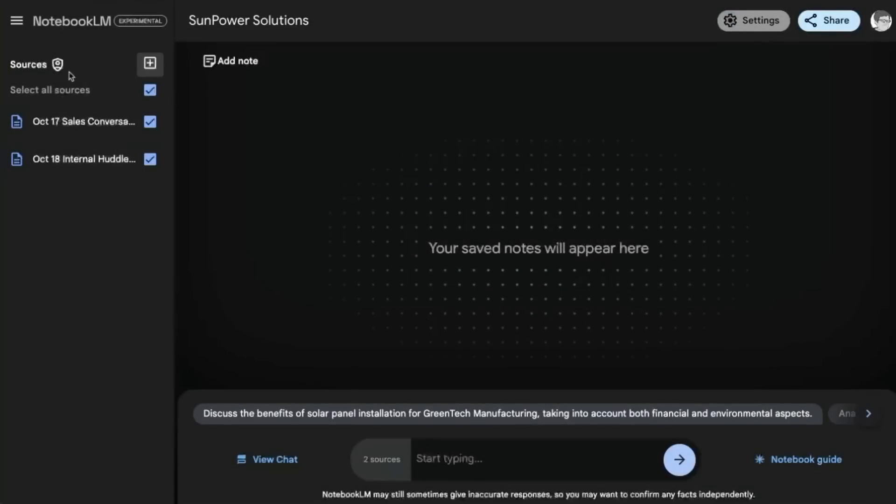
mouse_move(253, 67)
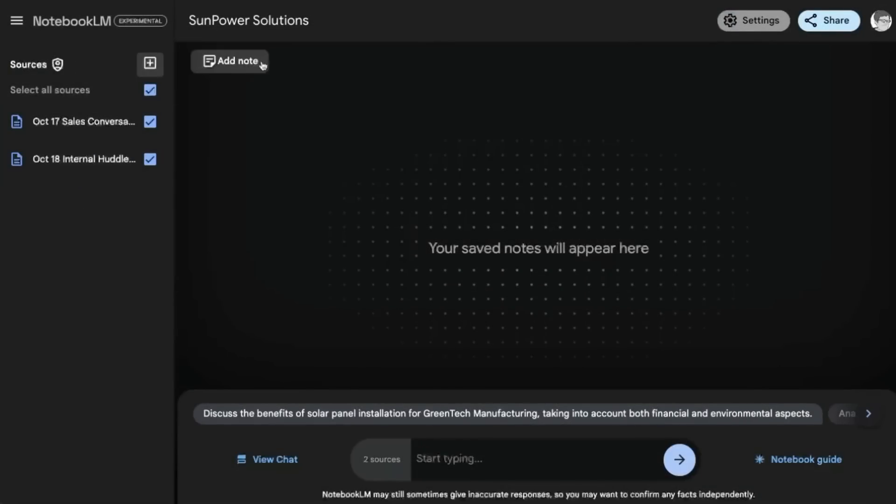
mouse_move(459, 403)
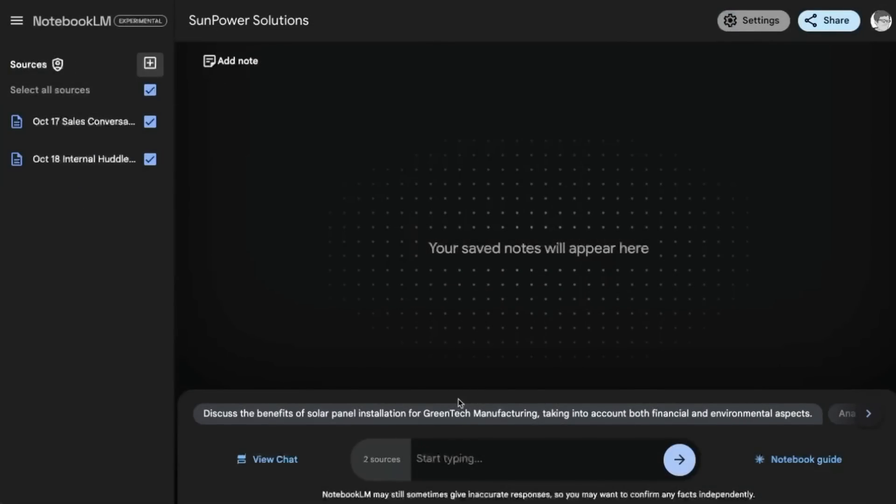
Show the notebook guide and open the Oct 17 Sales Conversation source beside it.
left_click(805, 459)
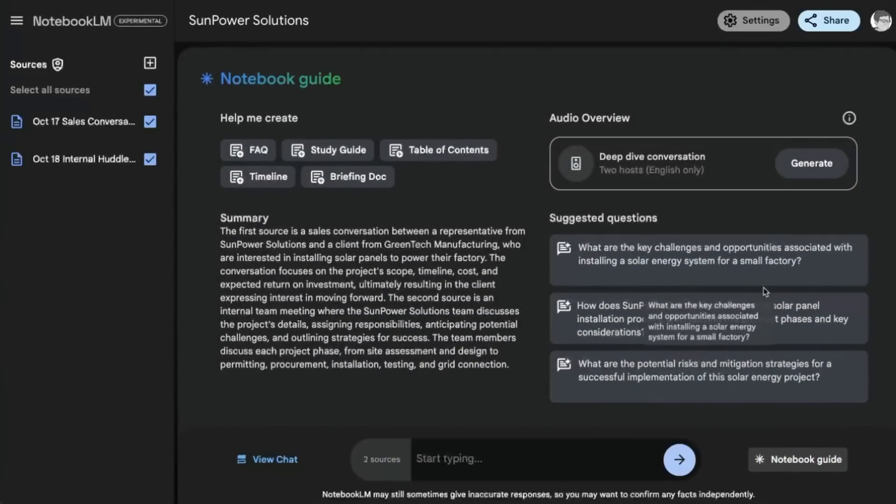
mouse_move(663, 200)
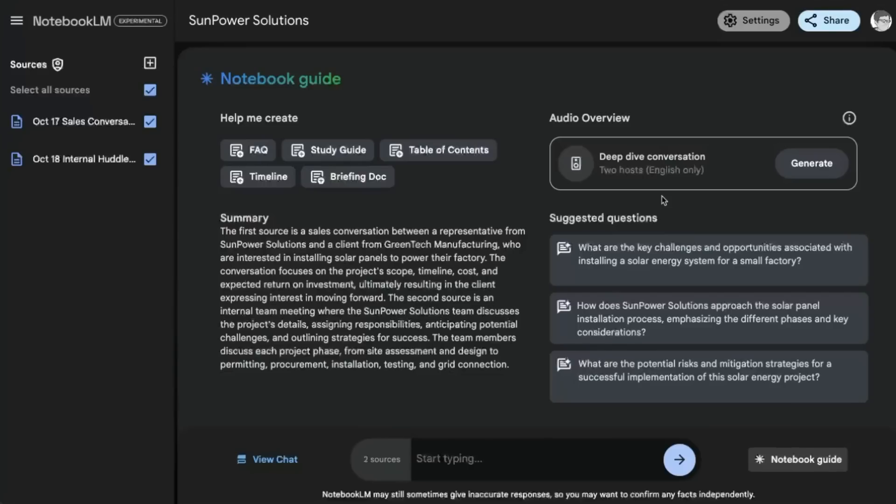
left_click(75, 122)
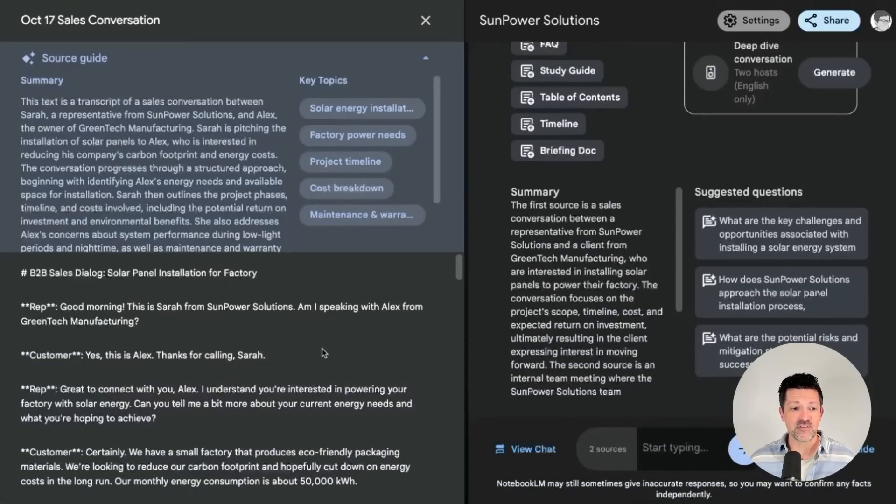
scroll("down", 3)
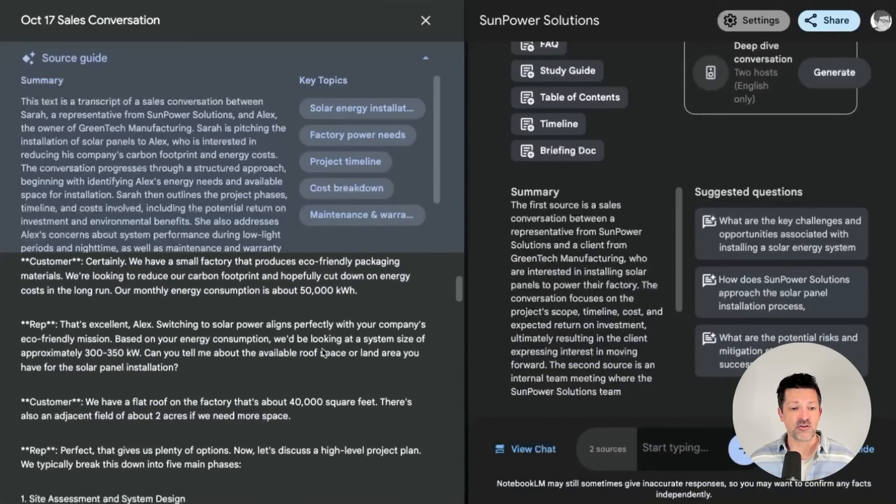
scroll("down", 3)
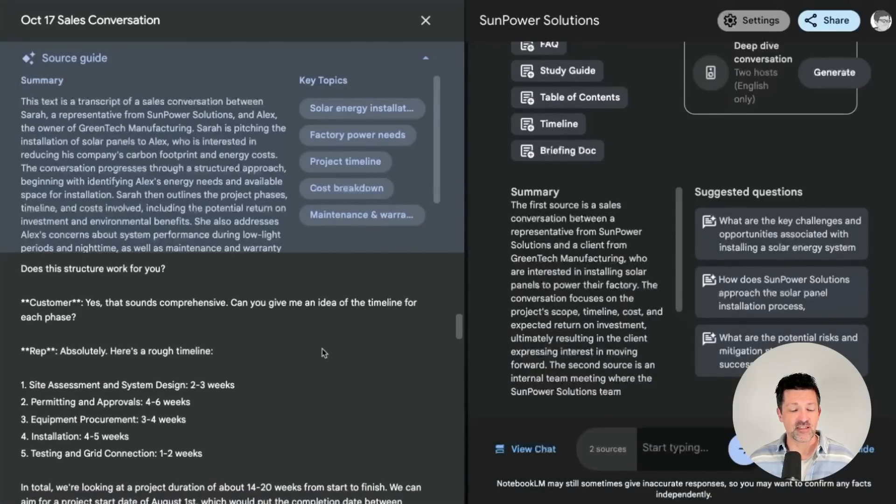
scroll("down", 3)
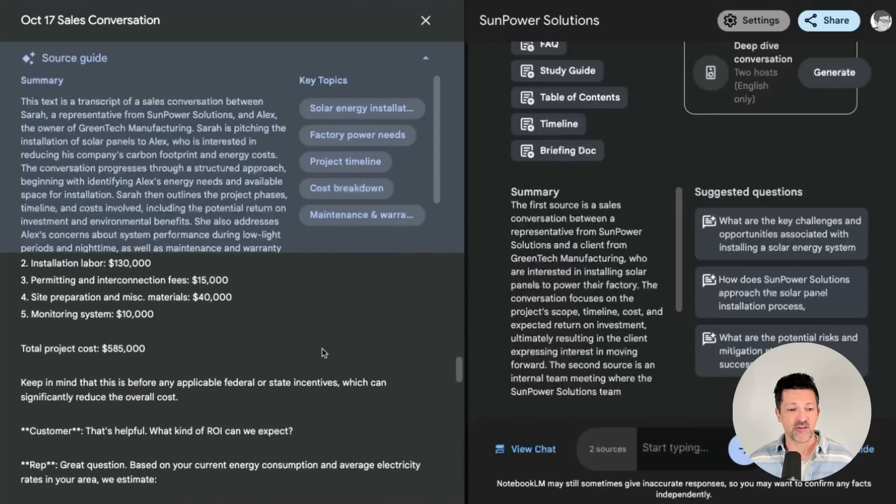
scroll("down", 3)
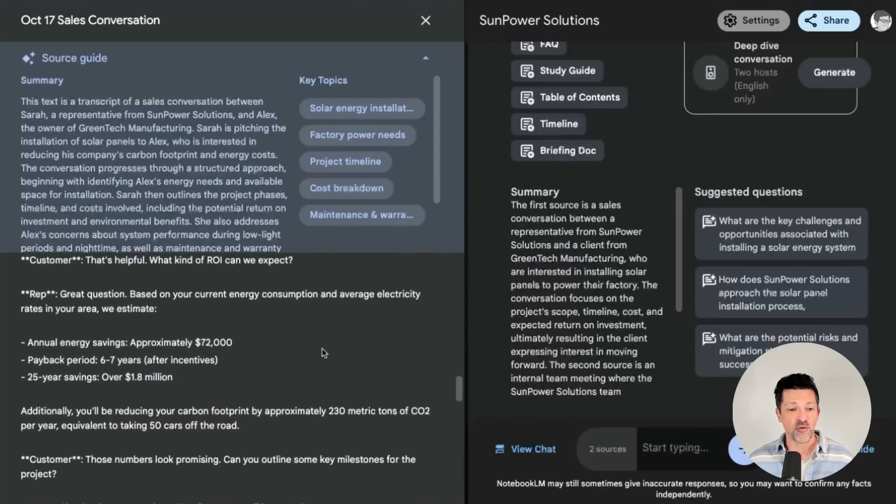
scroll("down", 3)
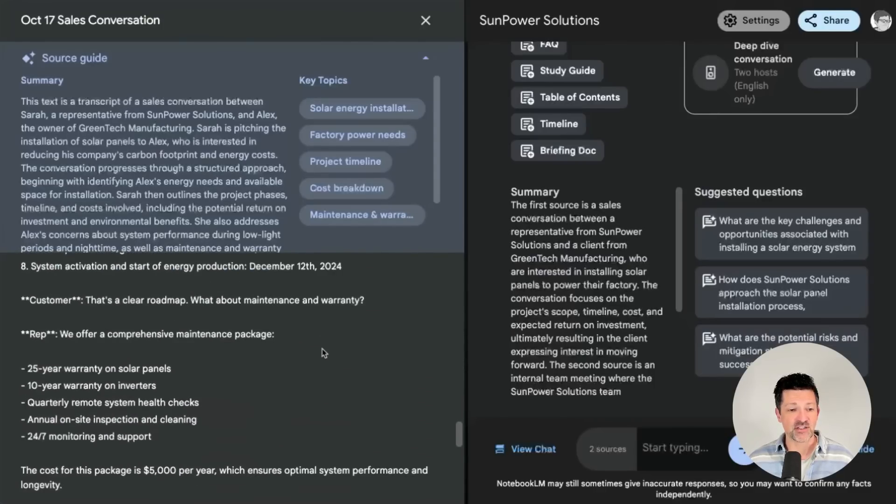
scroll("down", 3)
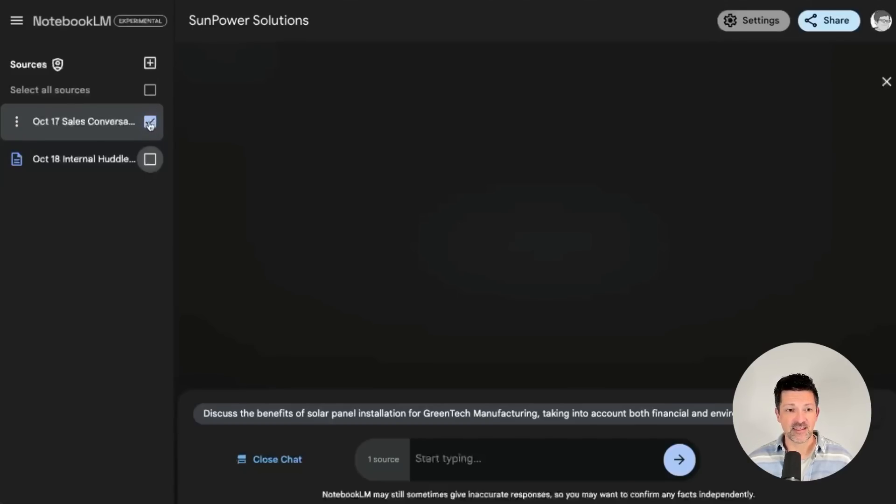
Ask the chat for everything needed to create a sales proposal from this call, then copy the answer.
type("can you please take the info from this call and give me everything I need to create a detailed sales proposal.")
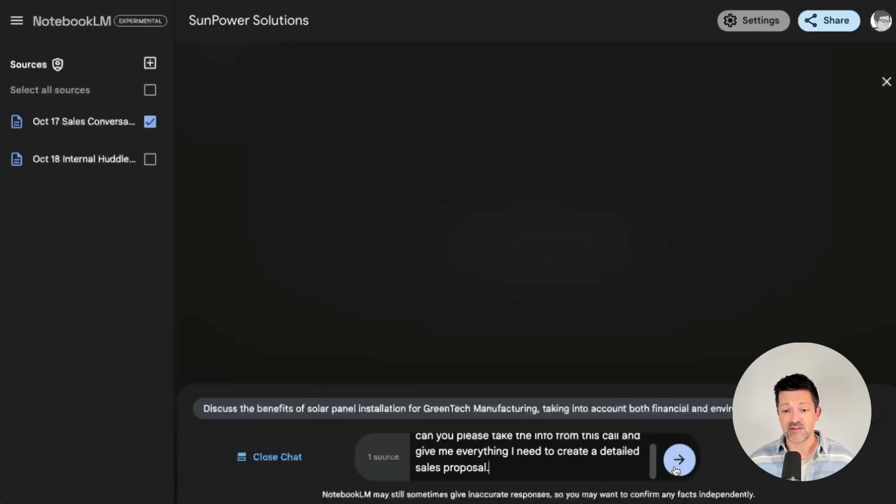
left_click(679, 460)
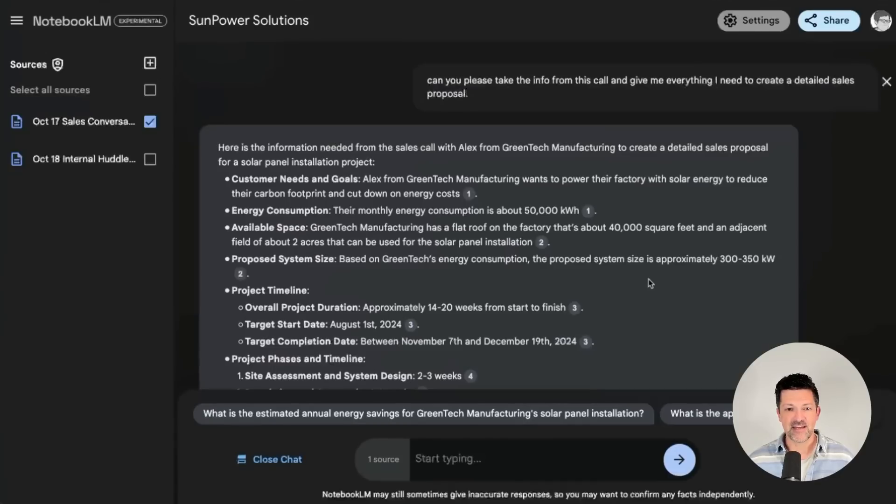
scroll("down", 3)
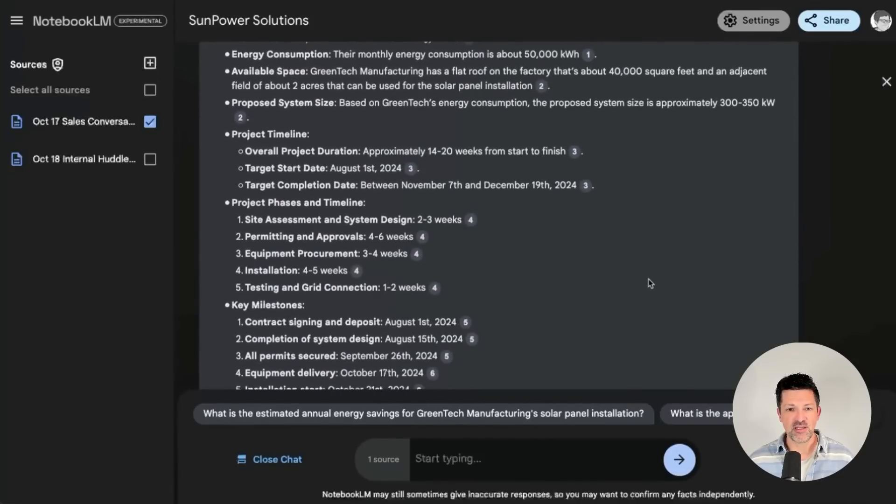
scroll("down", 3)
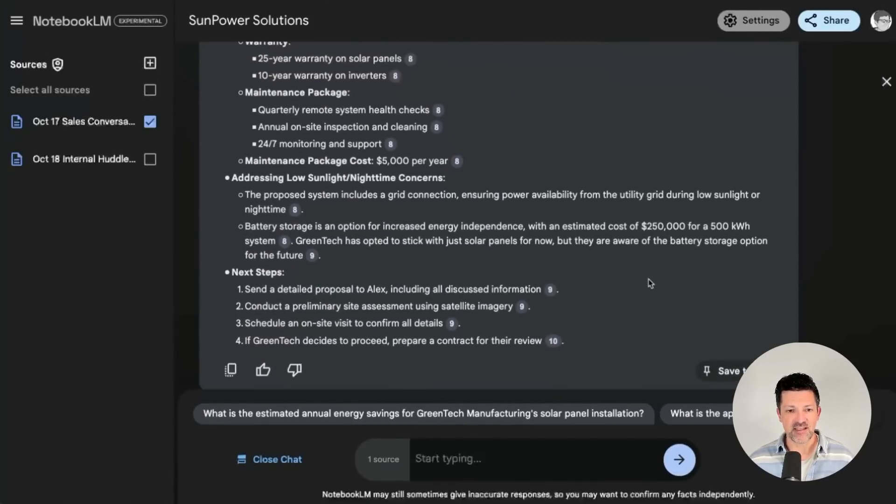
left_click(230, 371)
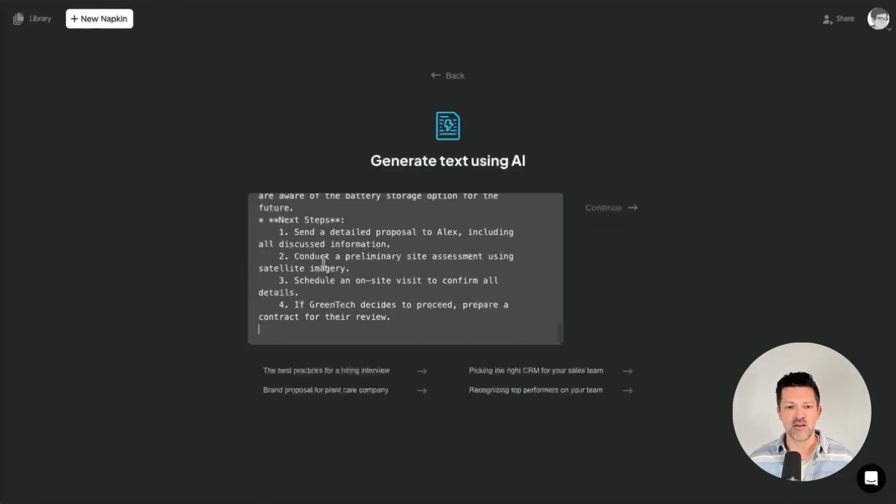
Generate the GreenTech sales proposal document from the pasted call notes and review it.
left_click(604, 208)
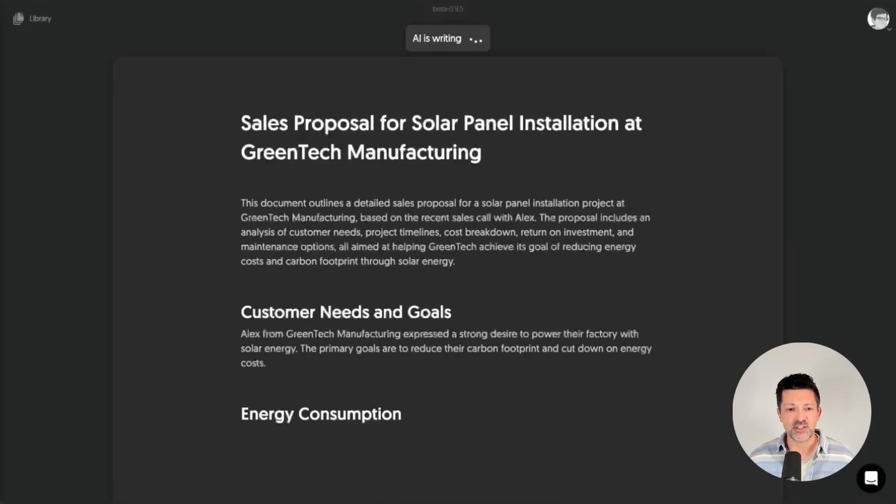
scroll("down", 3)
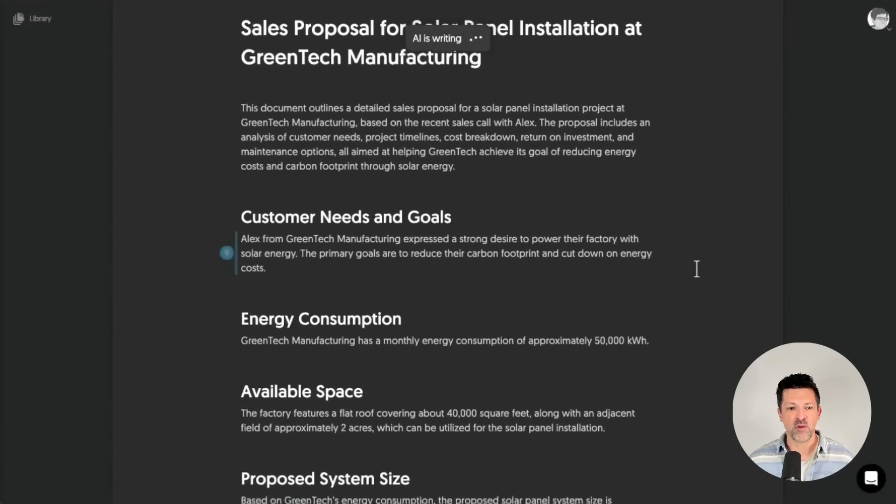
scroll("down", 3)
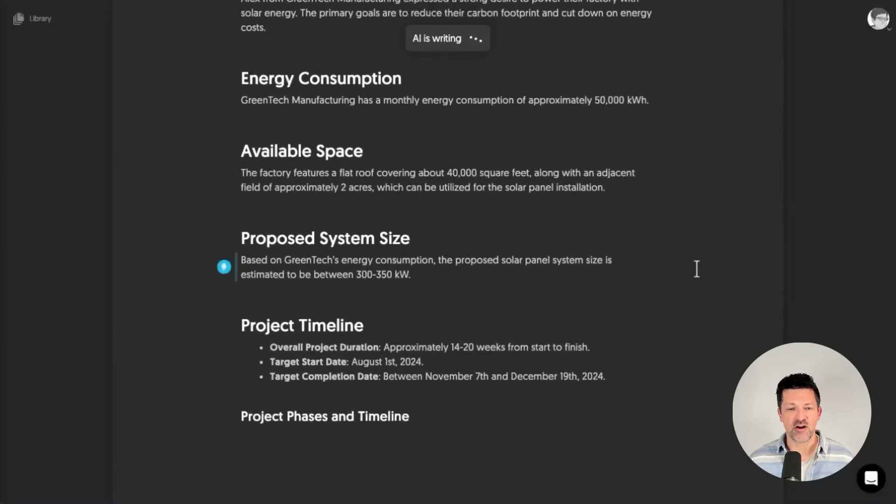
scroll("down", 3)
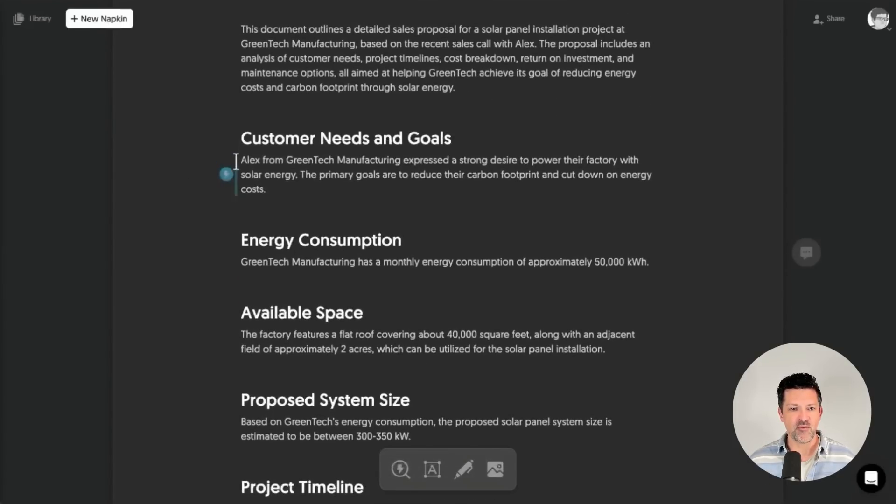
Under Key Milestones, switch the visual to a dated vertical timeline with milestone icons.
scroll("down", 3)
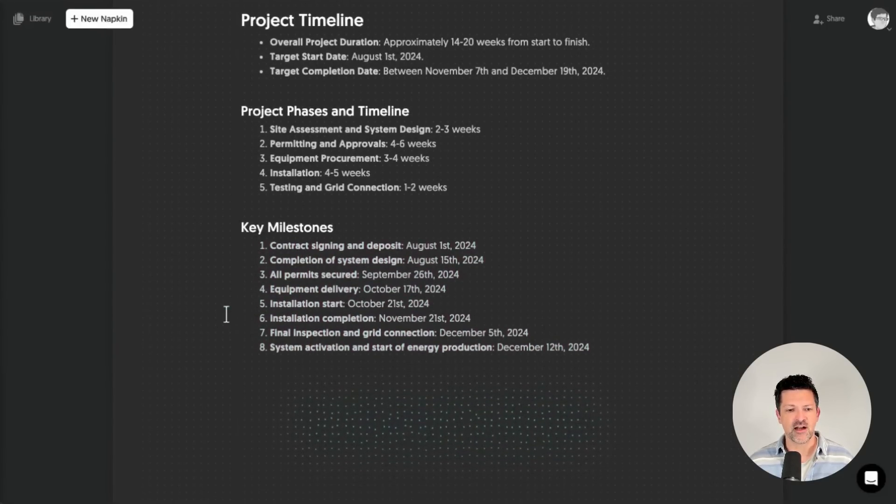
scroll("down", 3)
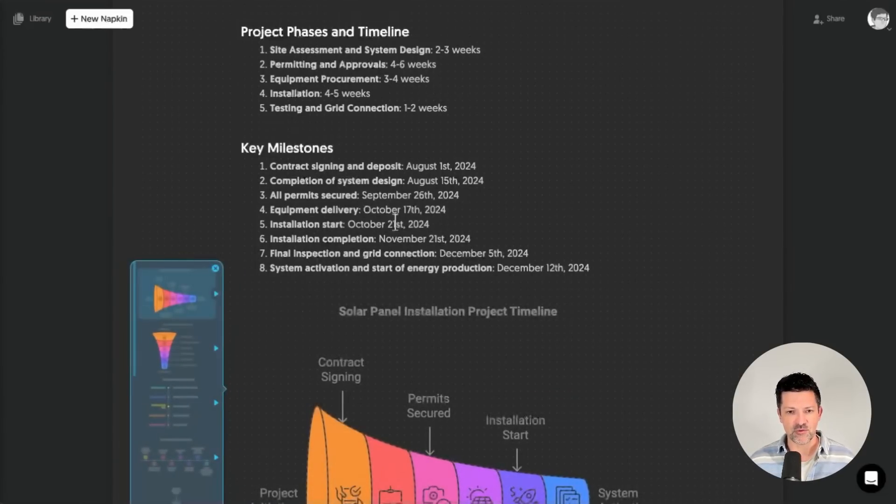
scroll("down", 3)
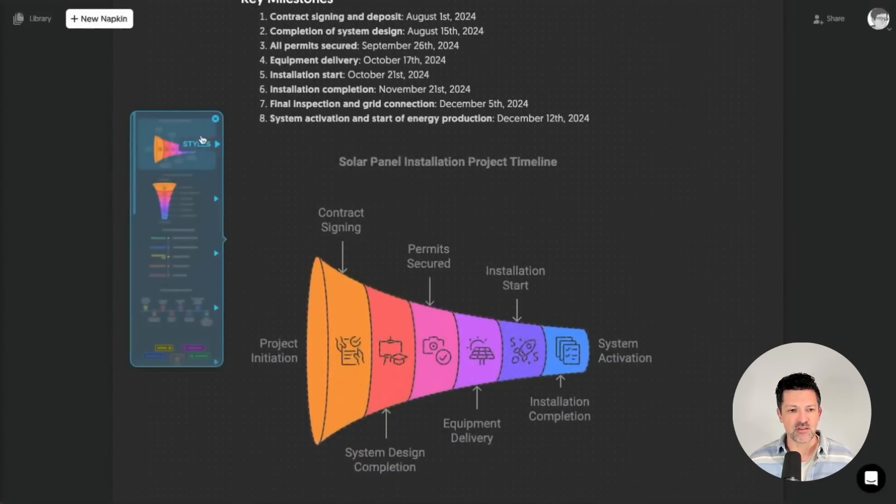
left_click(171, 252)
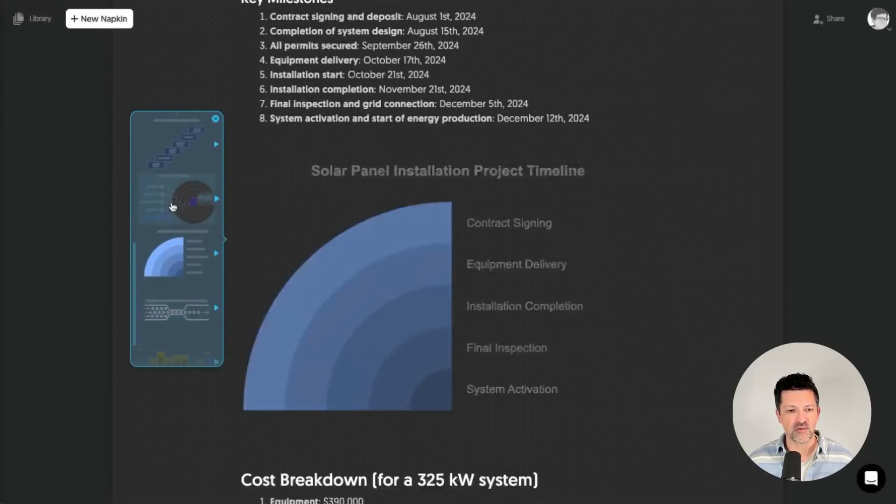
left_click(175, 145)
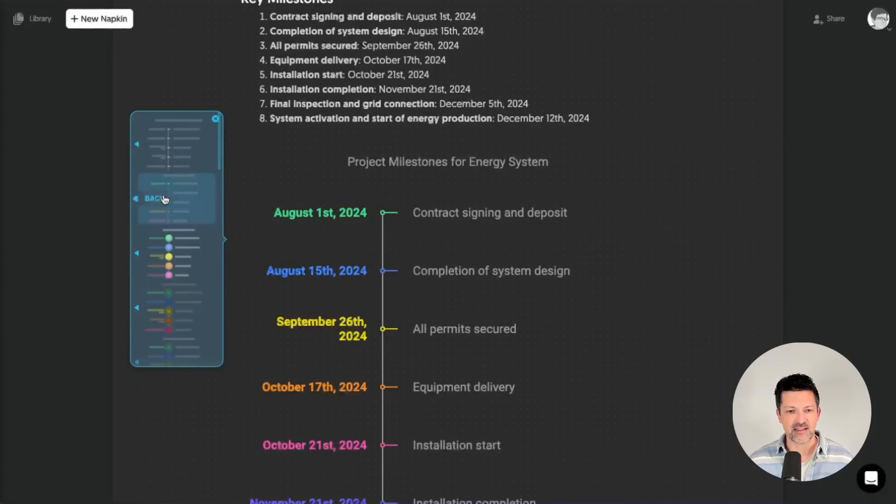
mouse_move(166, 177)
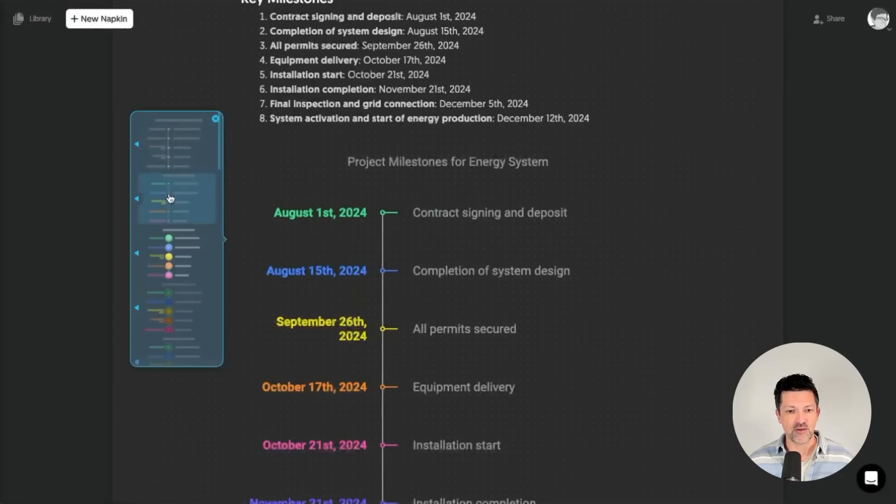
left_click(172, 308)
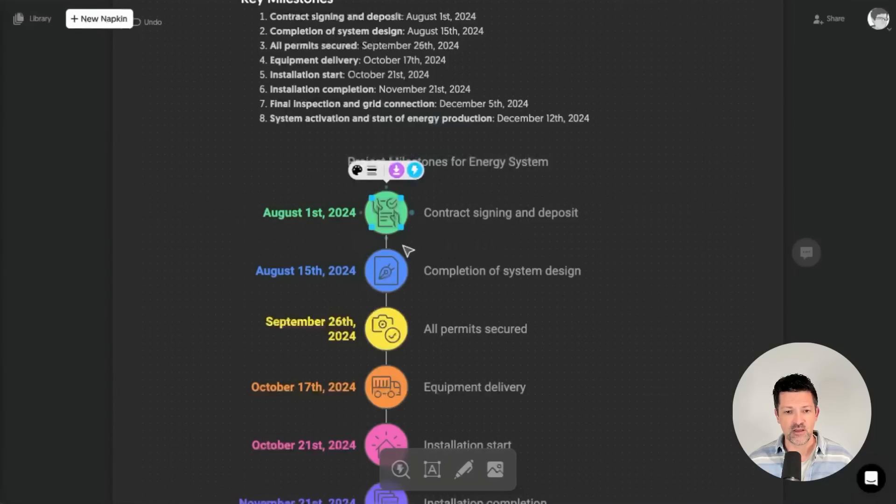
left_click(318, 271)
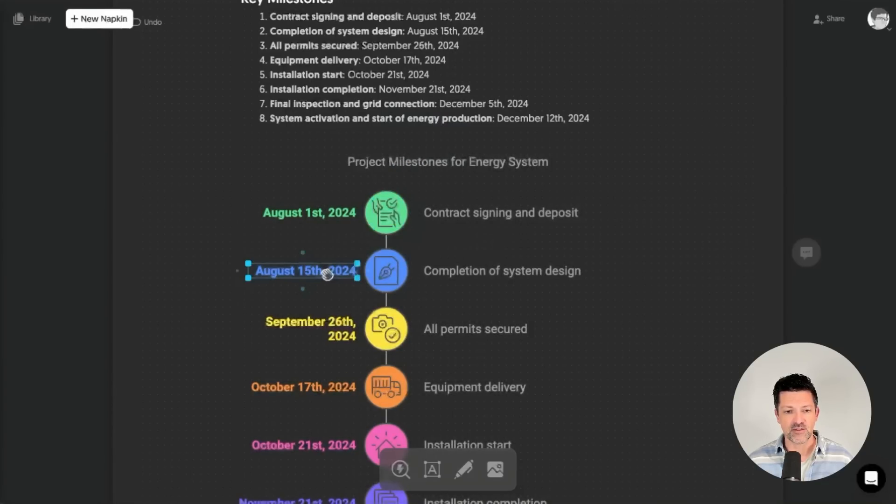
left_click(323, 271)
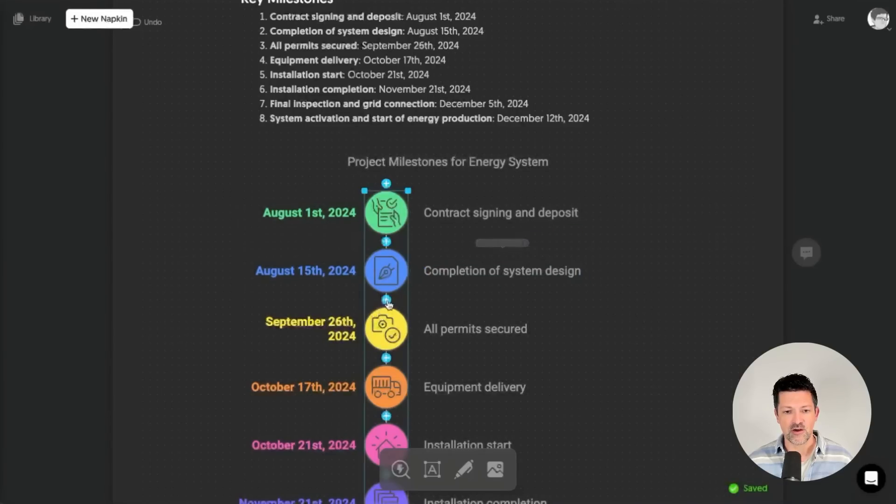
left_click(386, 299)
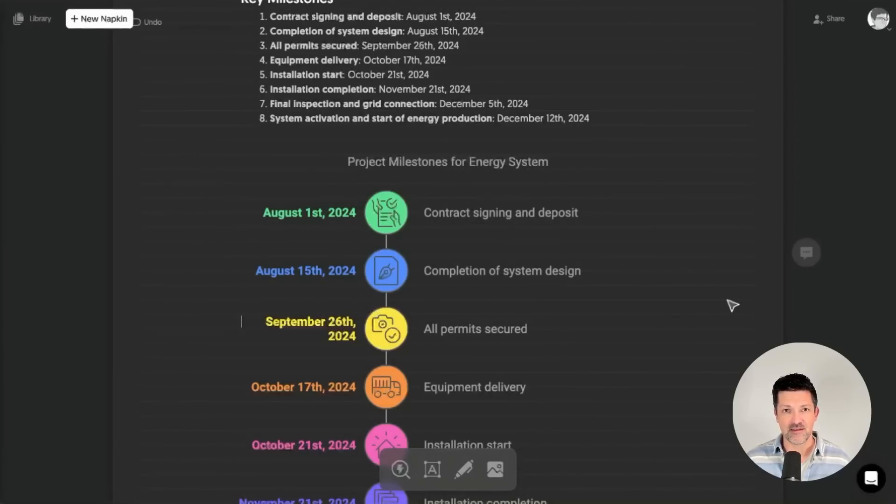
scroll("down", 3)
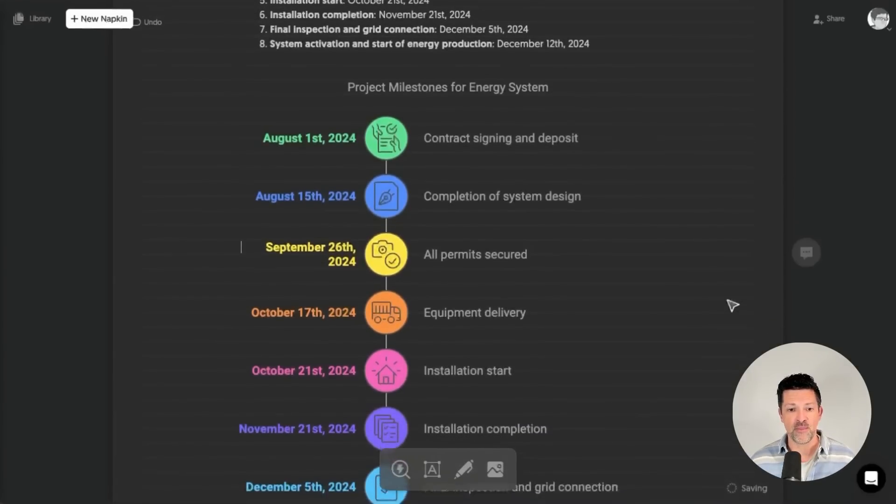
scroll("down", 3)
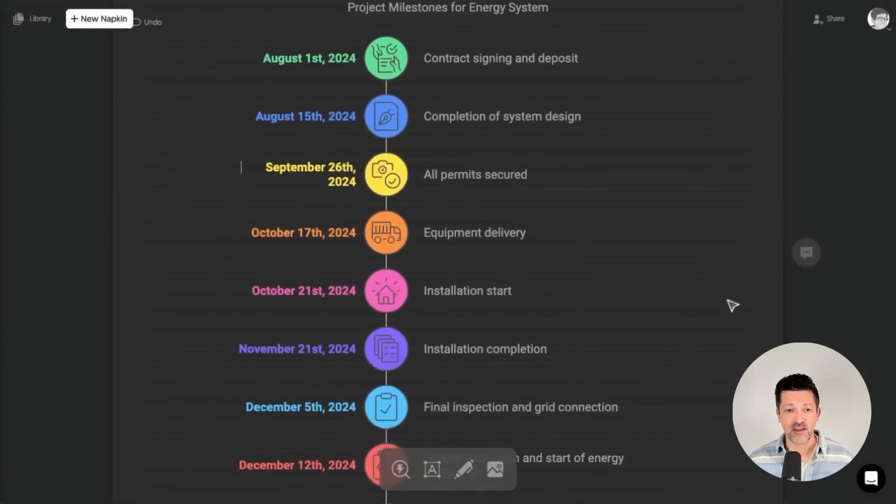
scroll("down", 3)
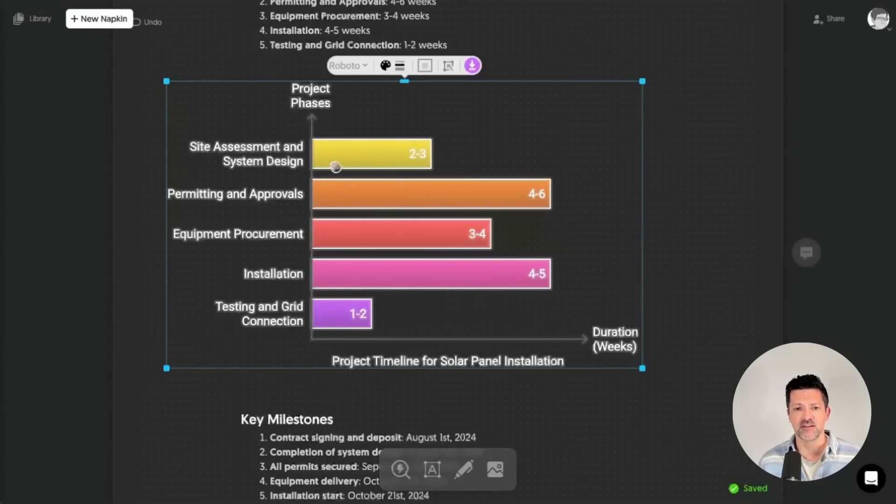
mouse_move(569, 198)
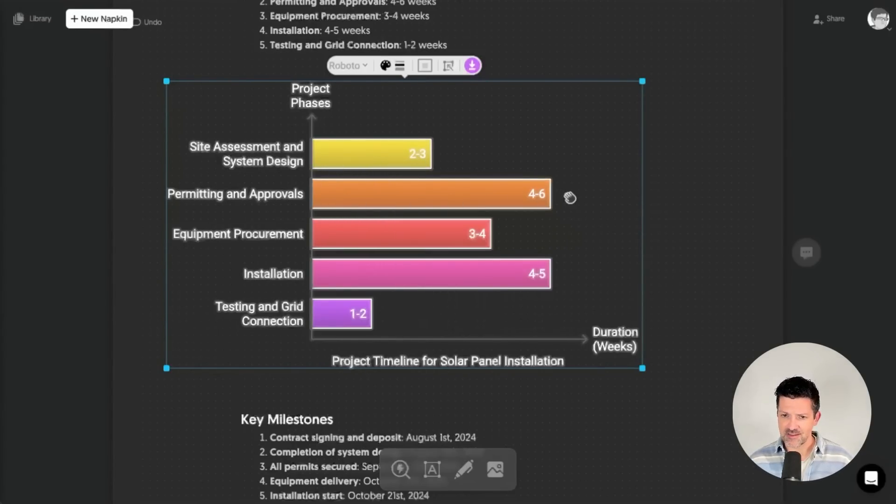
mouse_move(403, 281)
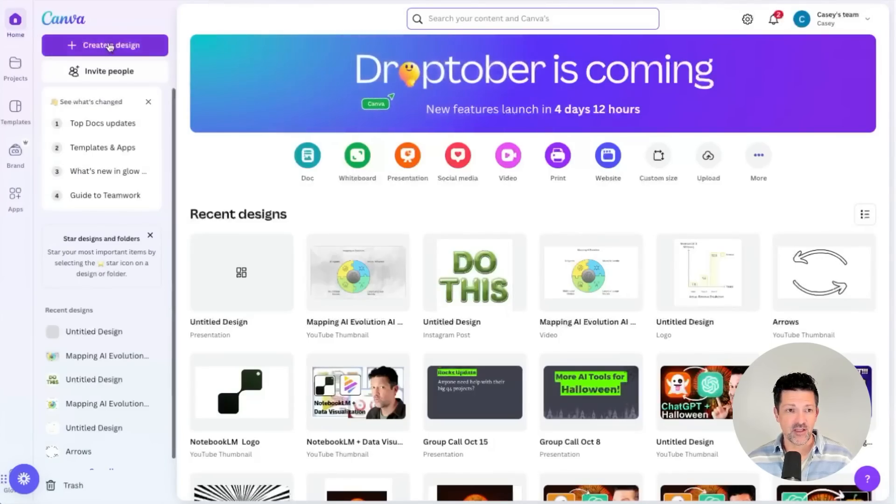
Create a new blank 16:9 Canva presentation and browse its templates.
left_click(108, 44)
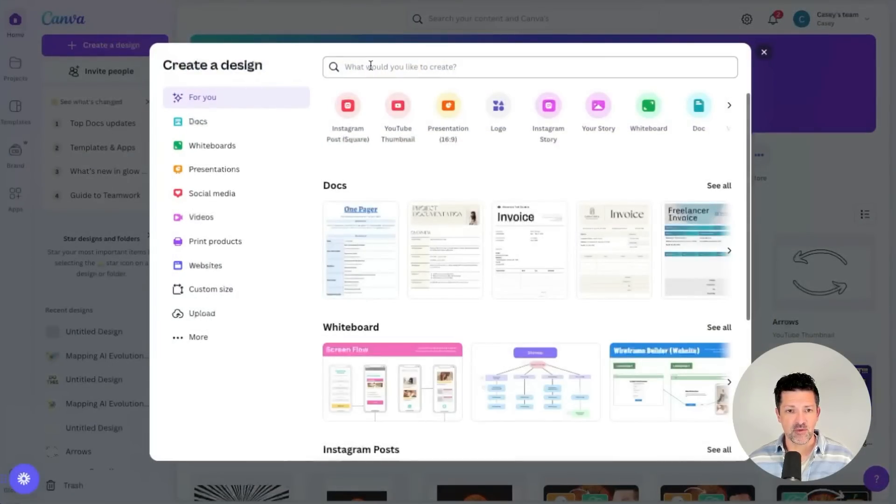
mouse_move(448, 108)
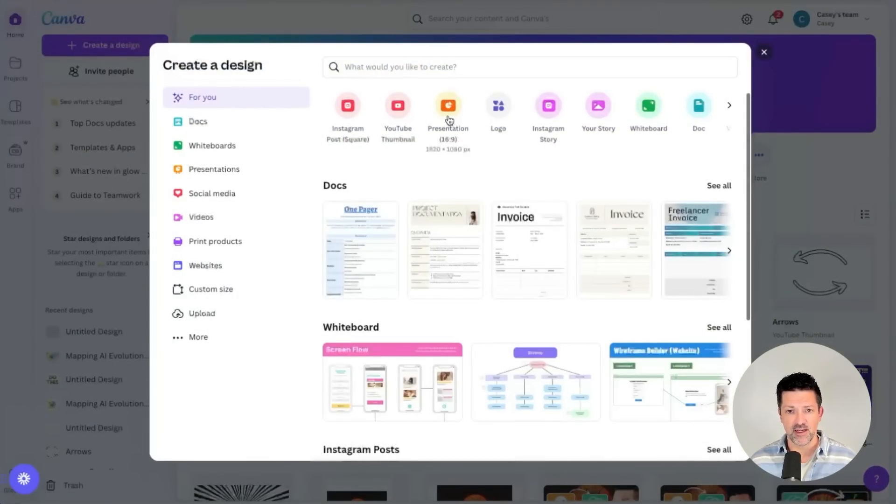
left_click(448, 105)
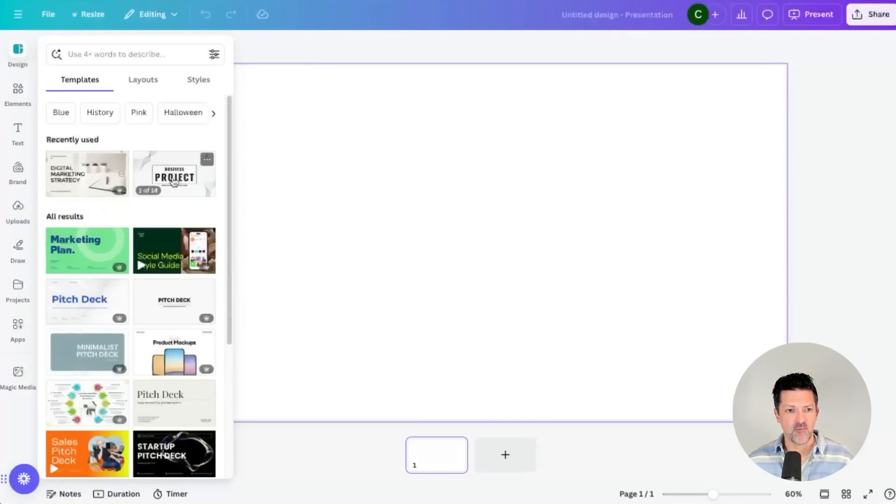
left_click(174, 174)
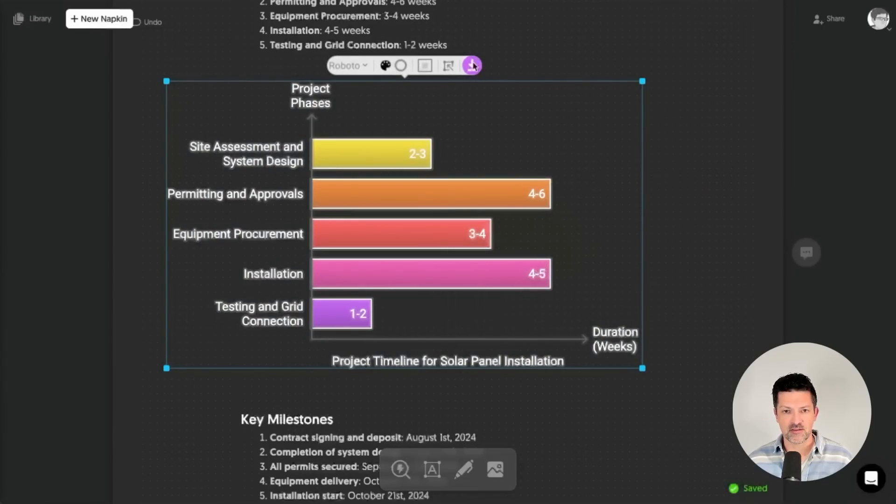
Export the solar panel timeline bar chart to the clipboard as a dark-mode PNG.
left_click(472, 65)
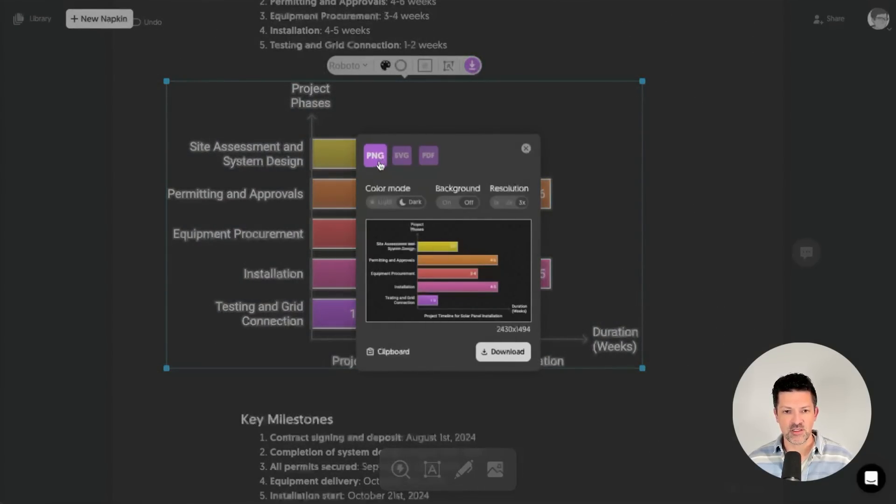
mouse_move(427, 211)
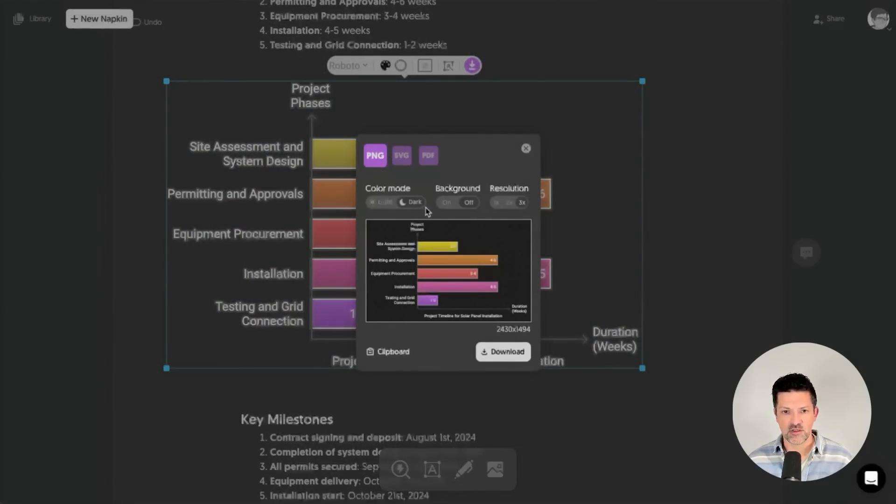
left_click(468, 202)
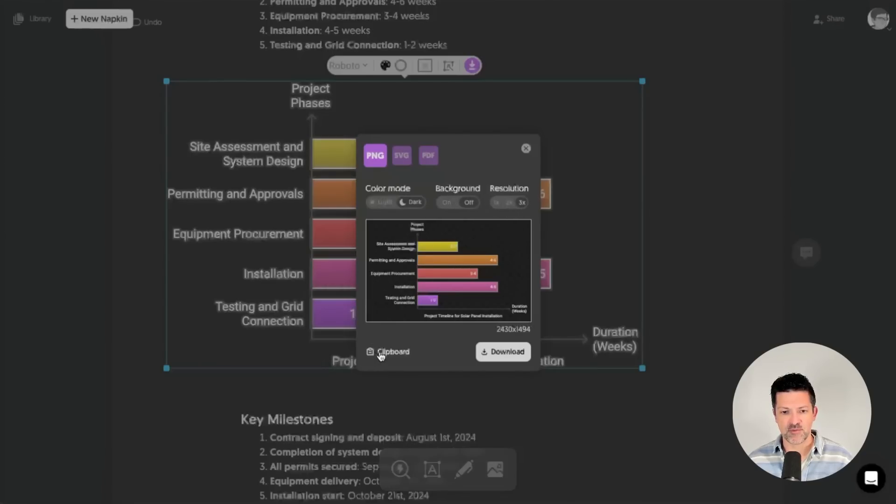
left_click(388, 352)
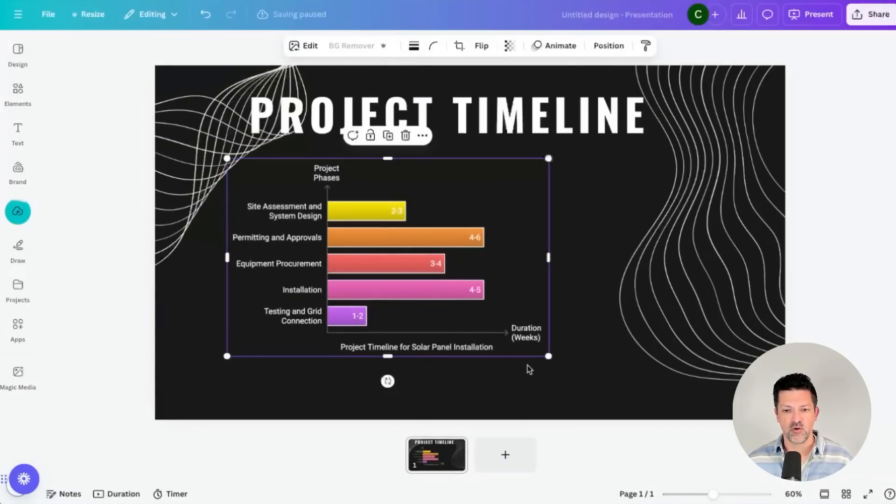
Enlarge the pasted bar chart to fill the Project Timeline slide and move between the two slides.
left_click_drag(387, 258, 534, 331)
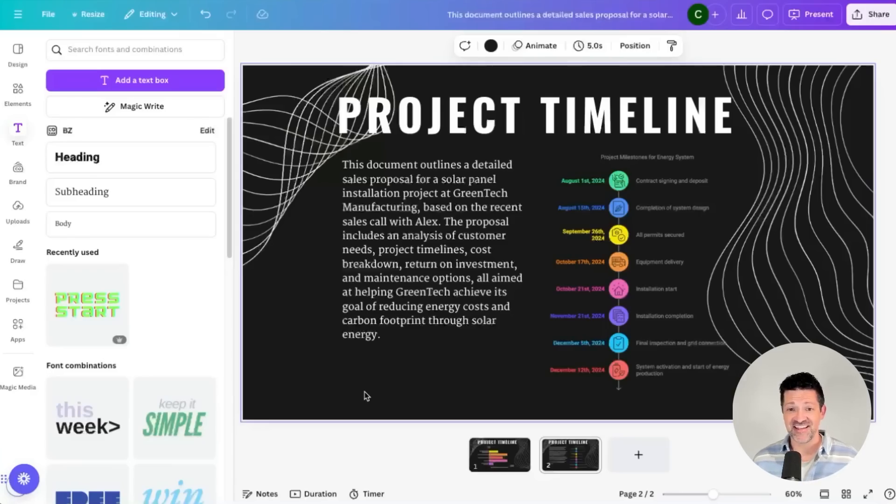
left_click(499, 455)
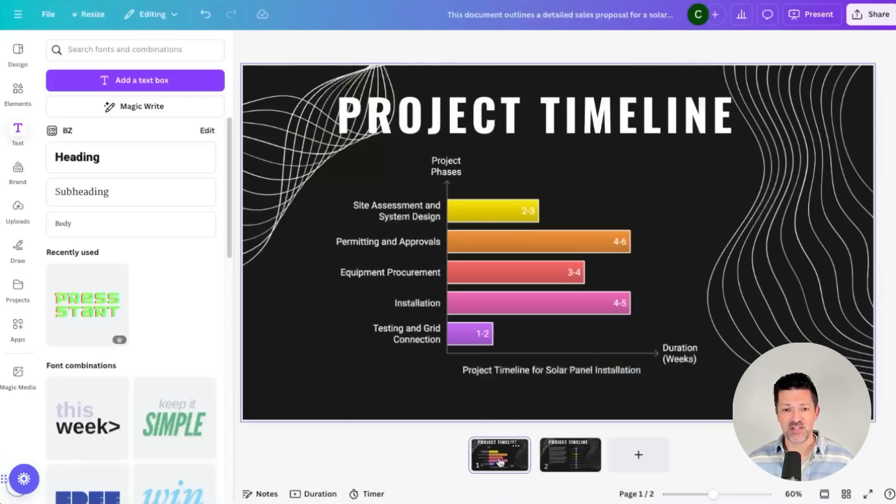
left_click(569, 456)
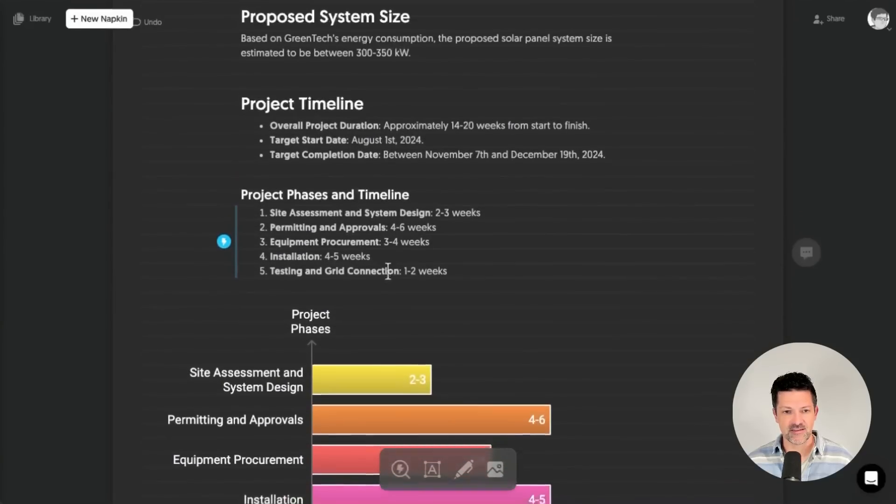
scroll("down", 3)
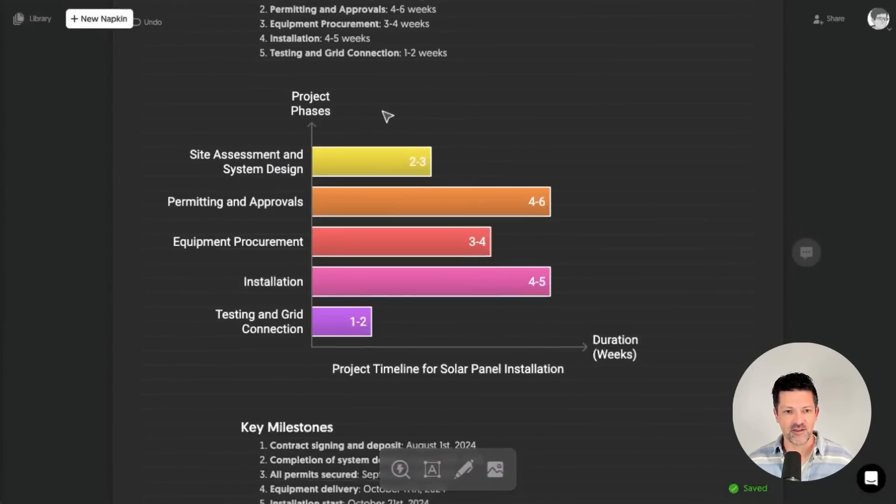
scroll("down", 3)
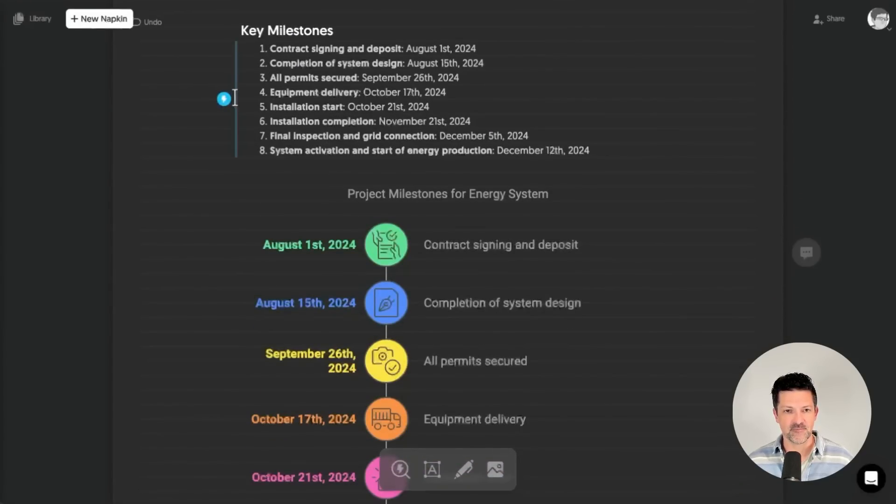
scroll("down", 3)
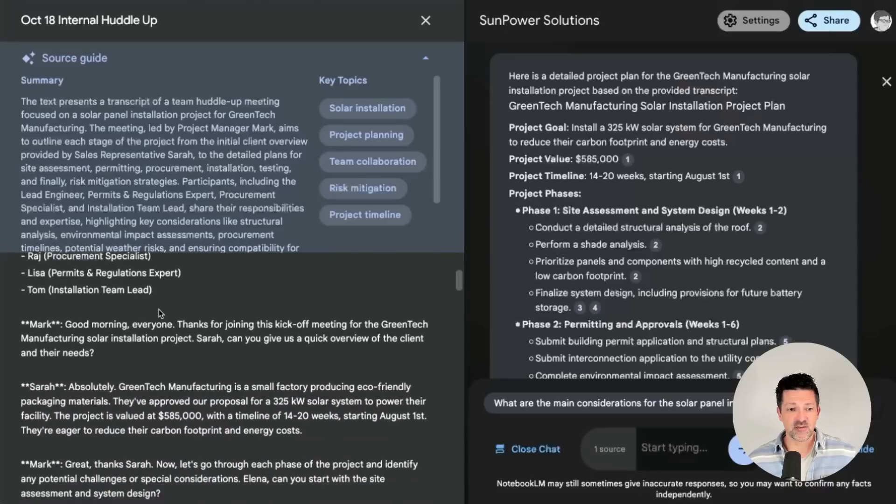
Close the Oct 18 Internal Huddle Up transcript and review the GreenTech project plan answer.
scroll("down", 3)
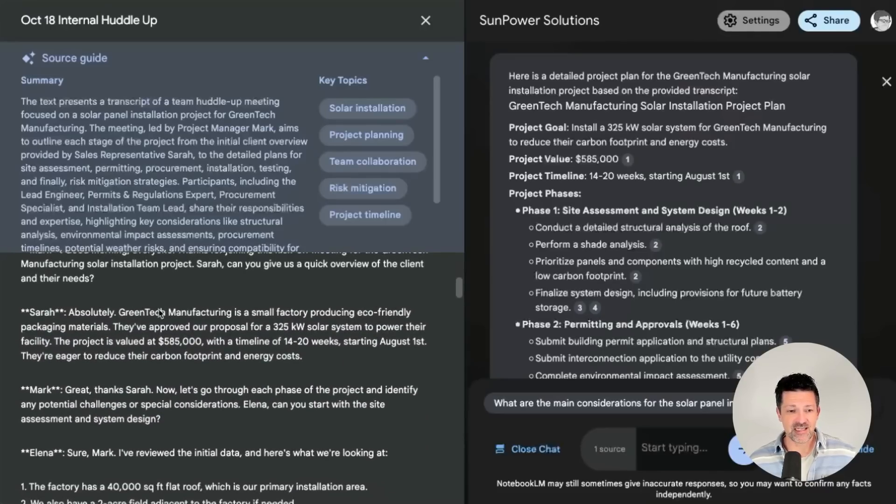
scroll("down", 3)
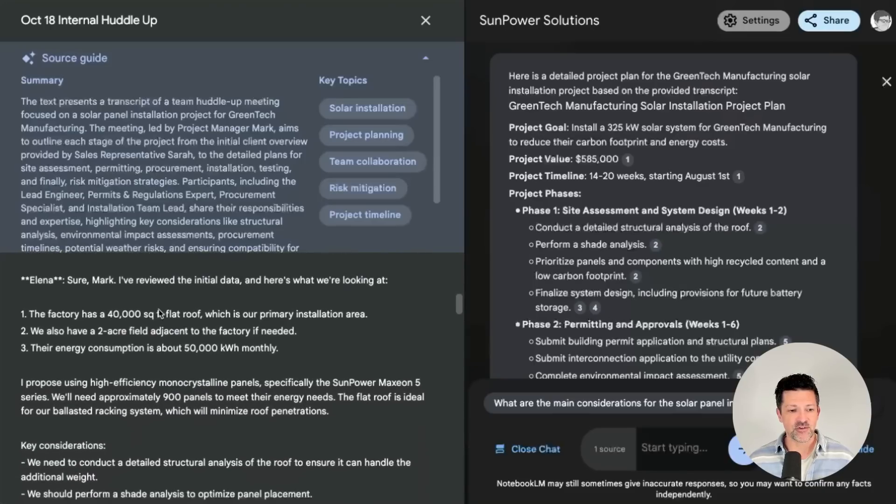
scroll("down", 3)
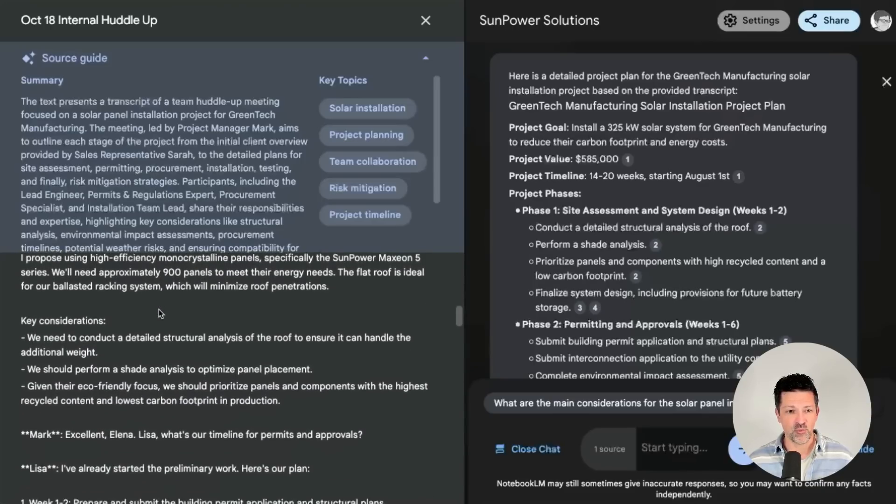
scroll("down", 3)
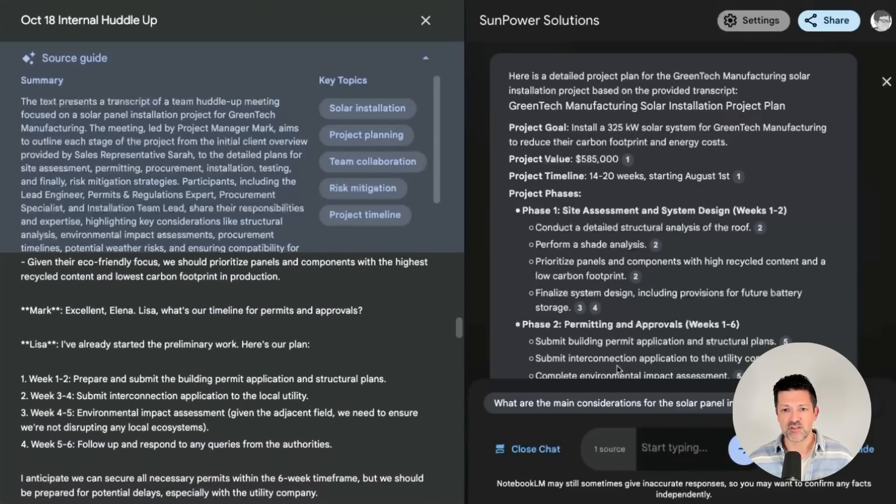
left_click(426, 21)
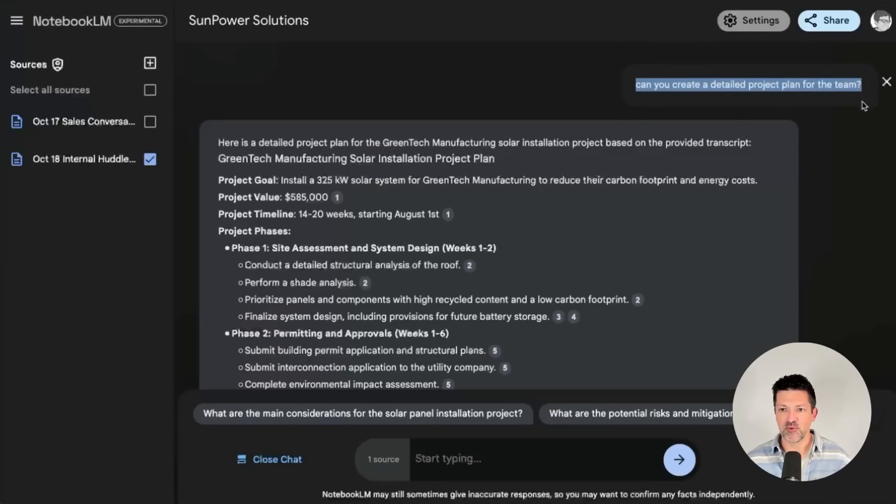
mouse_move(665, 243)
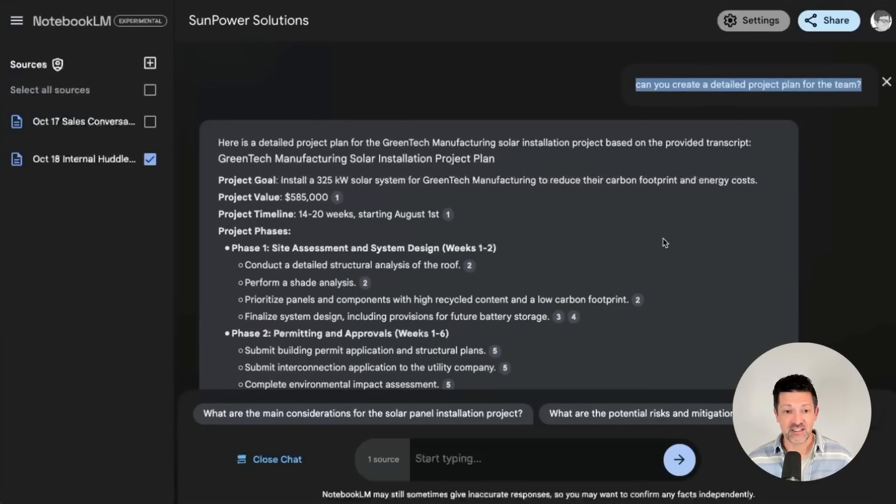
scroll("down", 3)
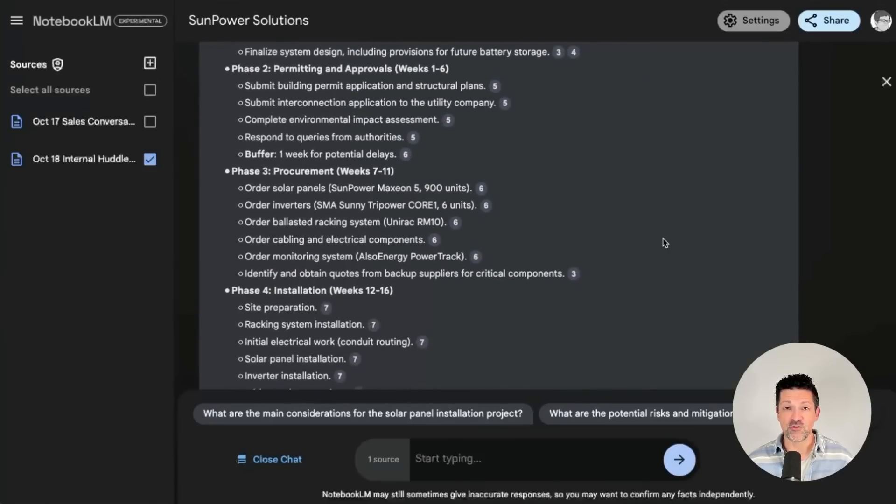
scroll("down", 3)
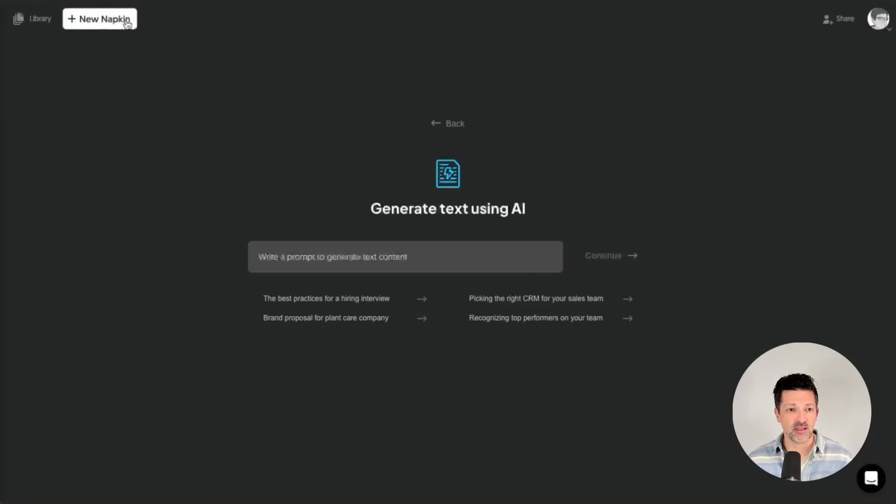
left_click(99, 19)
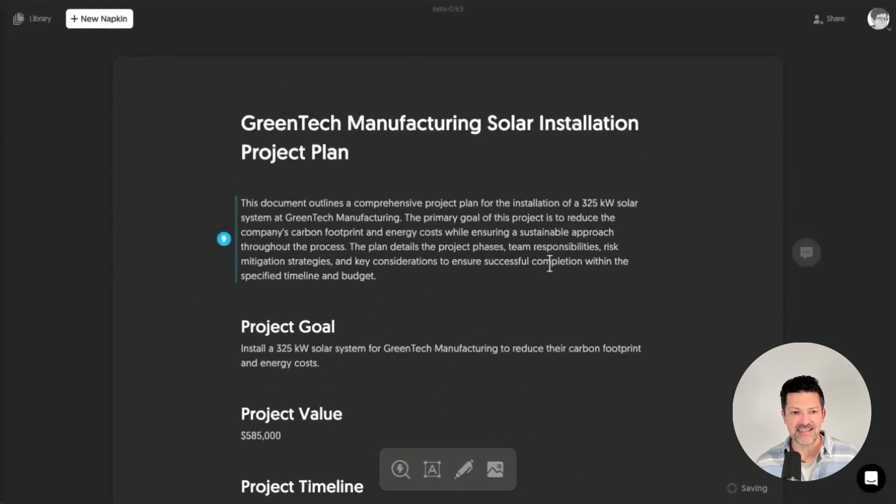
scroll("down", 3)
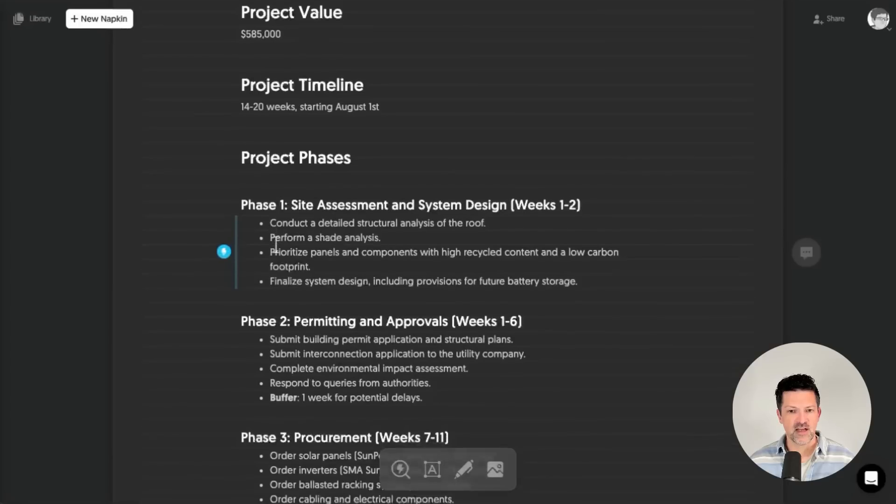
scroll("down", 3)
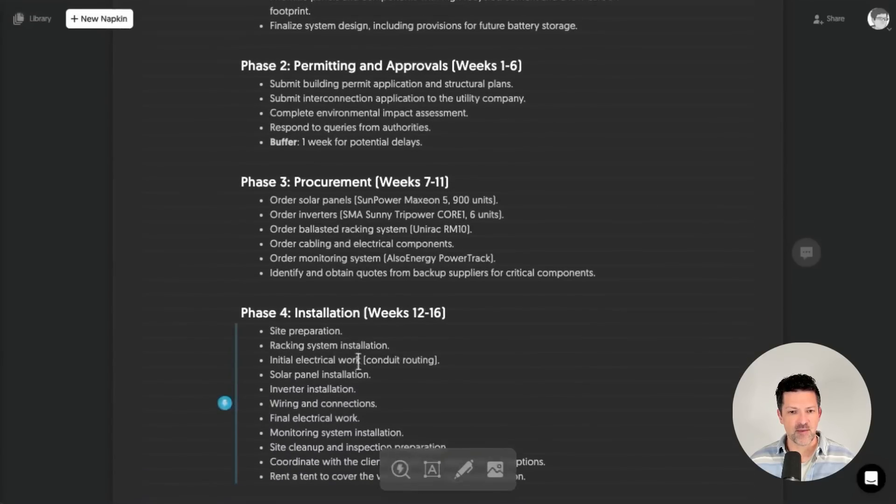
scroll("down", 3)
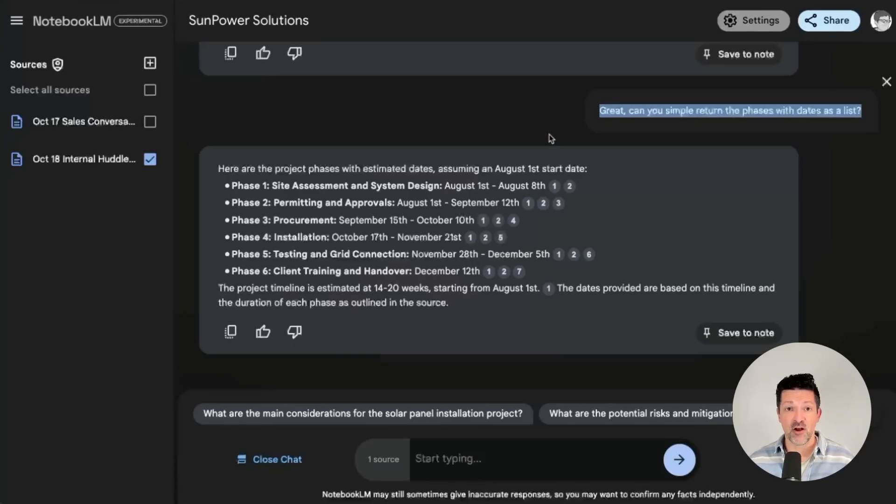
Review the six dated project phases from the August 1st start for the Napkin plan.
left_click(603, 110)
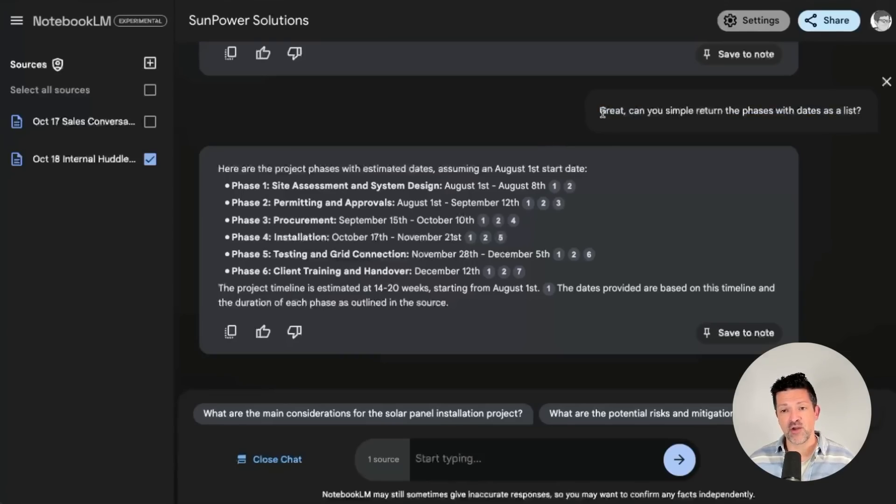
mouse_move(698, 117)
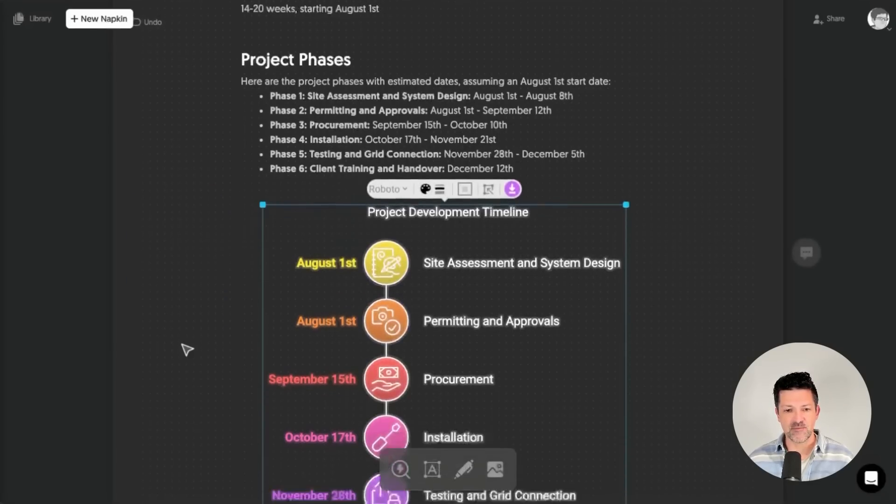
Settle on a four-part system design diagram variant for Phase 1 beneath the phase timeline.
scroll("down", 3)
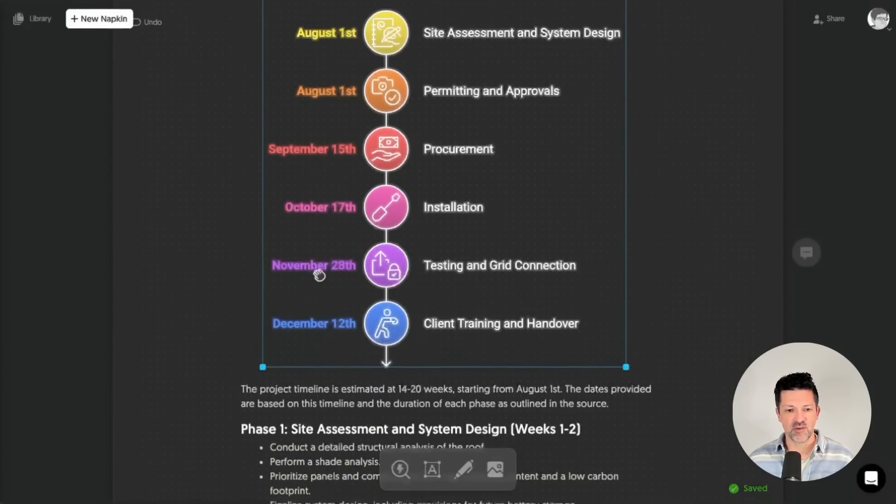
scroll("down", 3)
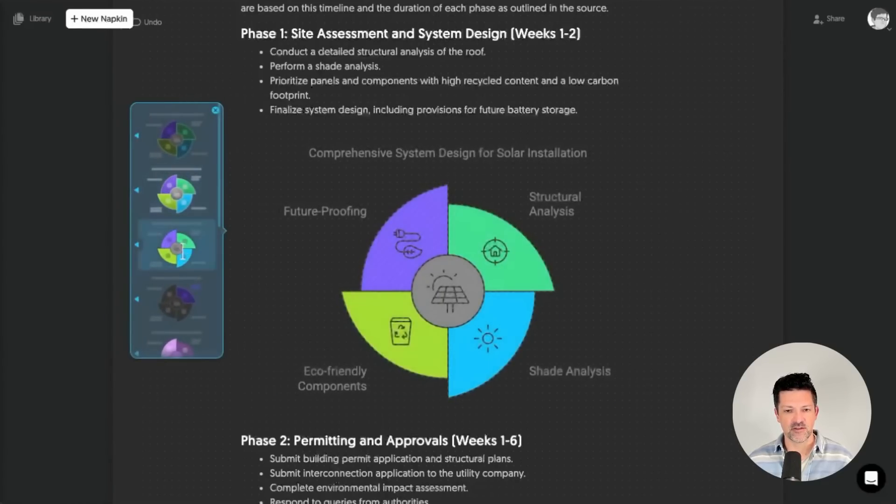
left_click(447, 295)
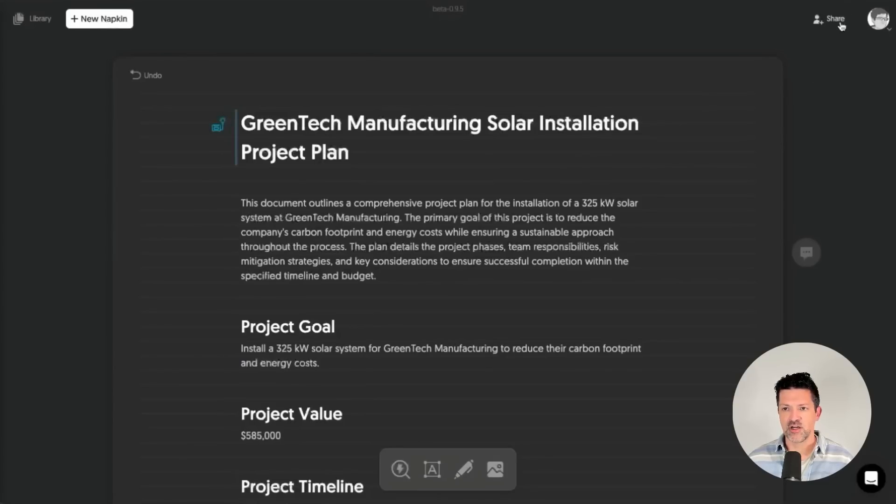
Check the Share panel, then label the Site Assessment and System Design phase COMPLETE.
left_click(834, 19)
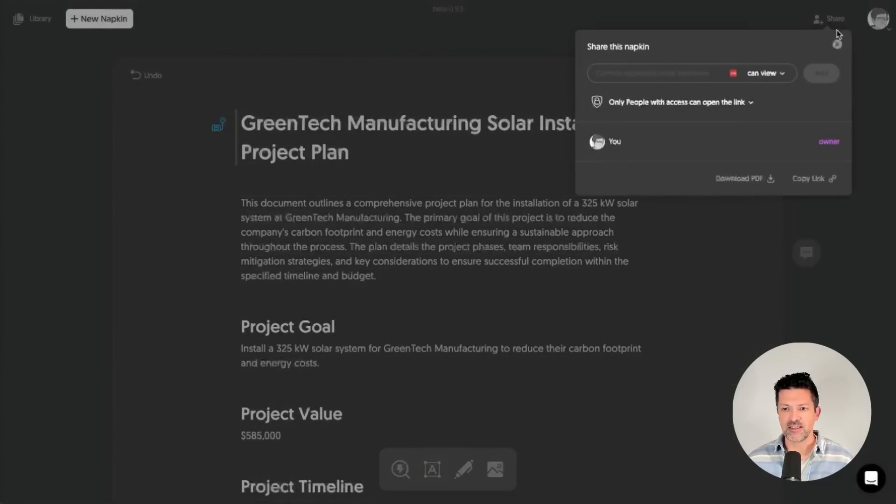
left_click(807, 178)
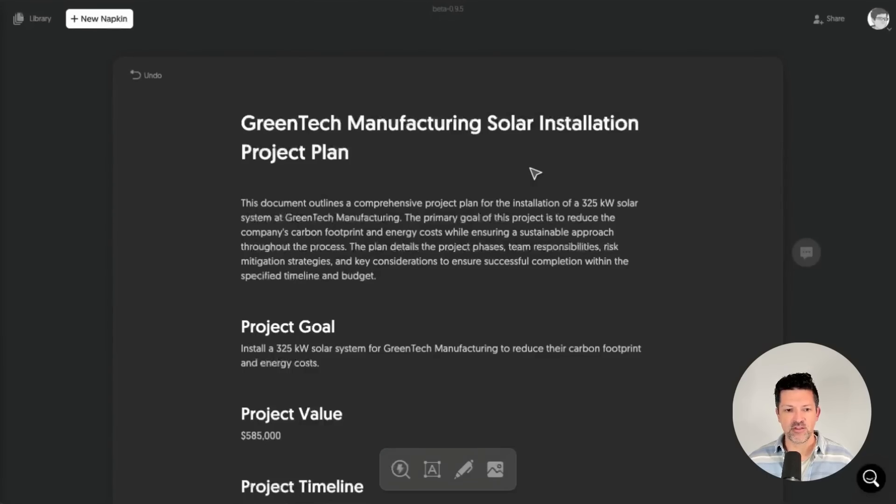
scroll("down", 3)
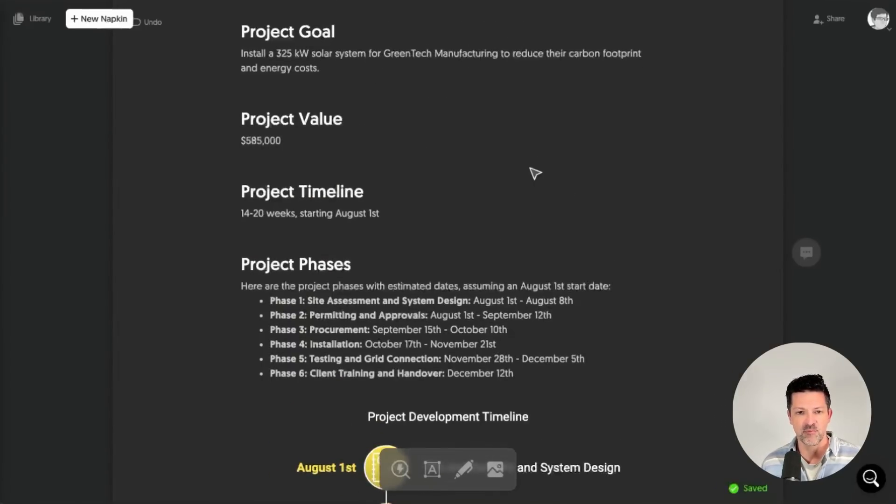
scroll("down", 3)
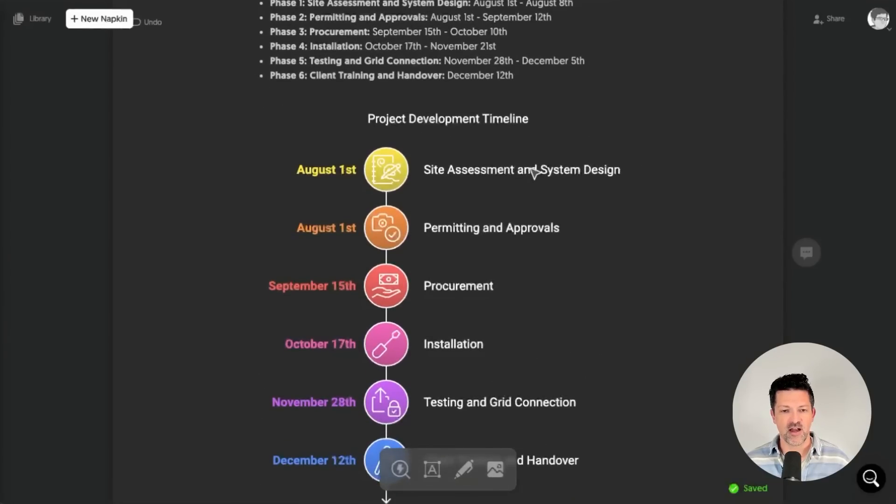
scroll("down", 3)
type("COMPLETE")
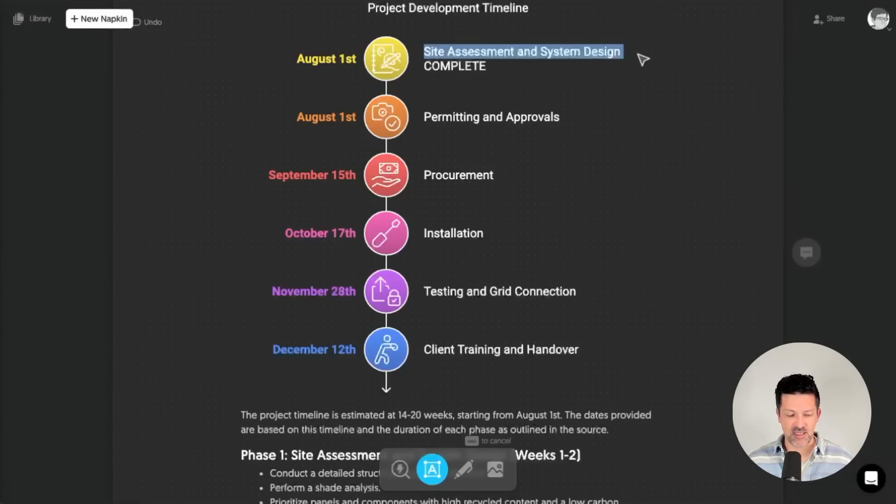
left_click(489, 67)
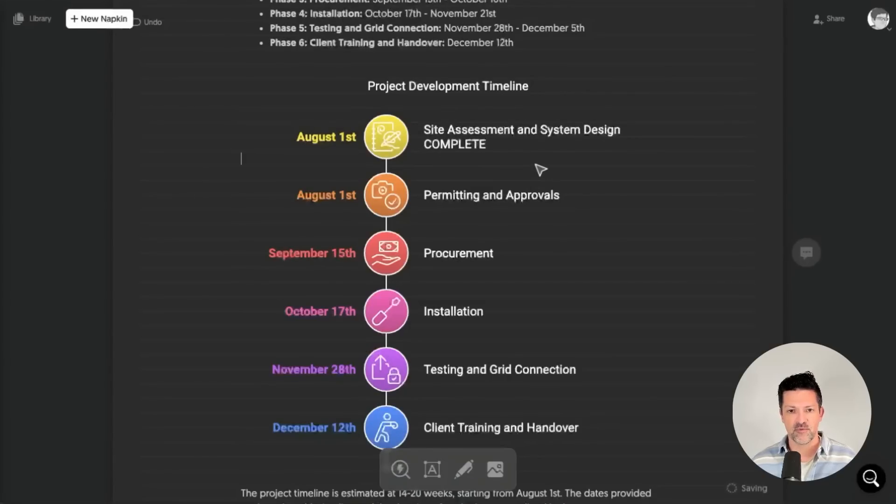
mouse_move(451, 240)
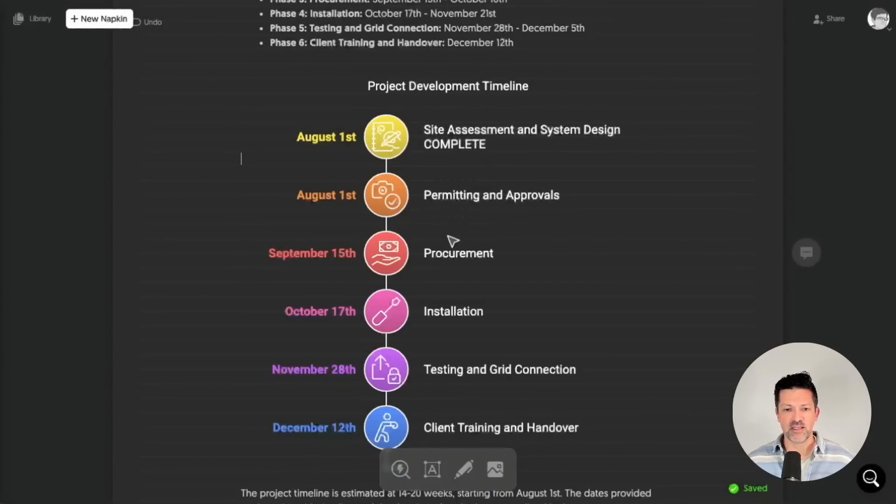
mouse_move(449, 308)
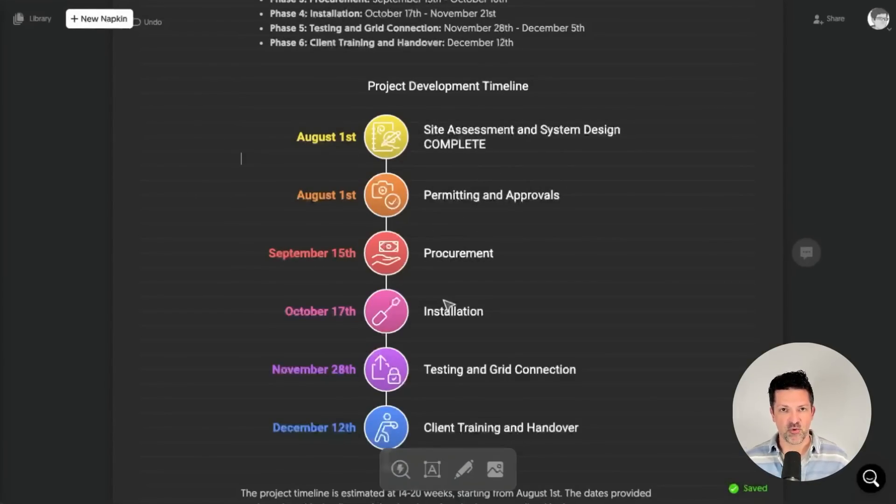
mouse_move(446, 355)
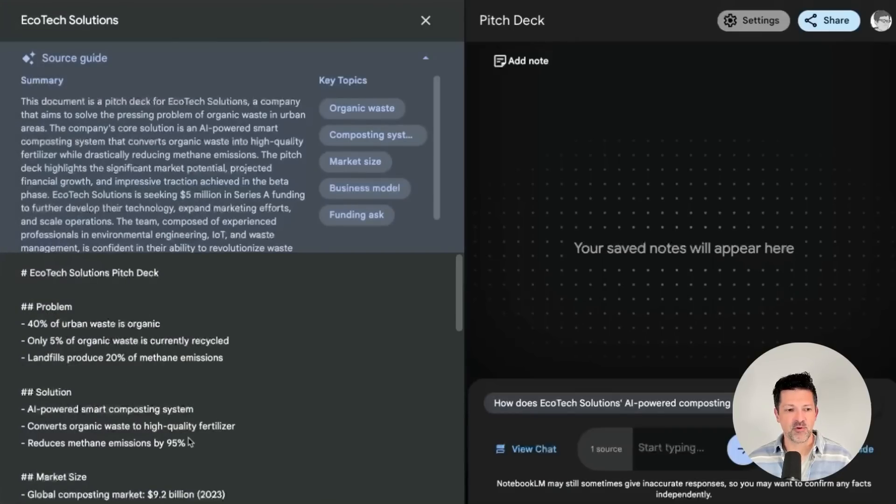
Scroll through the EcoTech Solutions pitch deck source guide and its text.
scroll("down", 3)
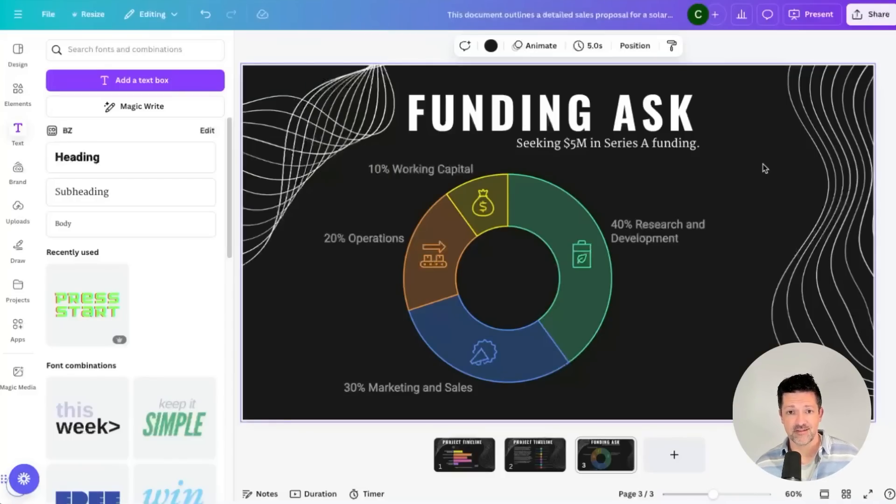
Review the $5M Series A Funding Ask slide with its four-area donut chart.
left_click(429, 258)
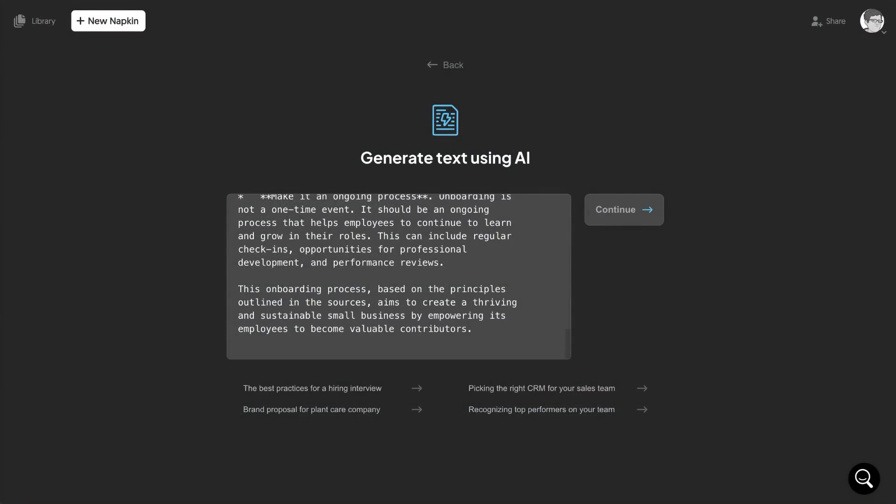
Generate the Ultimate Onboarding Process napkin and review its staircase, relationships wheel and Team Development pyramid.
left_click(624, 209)
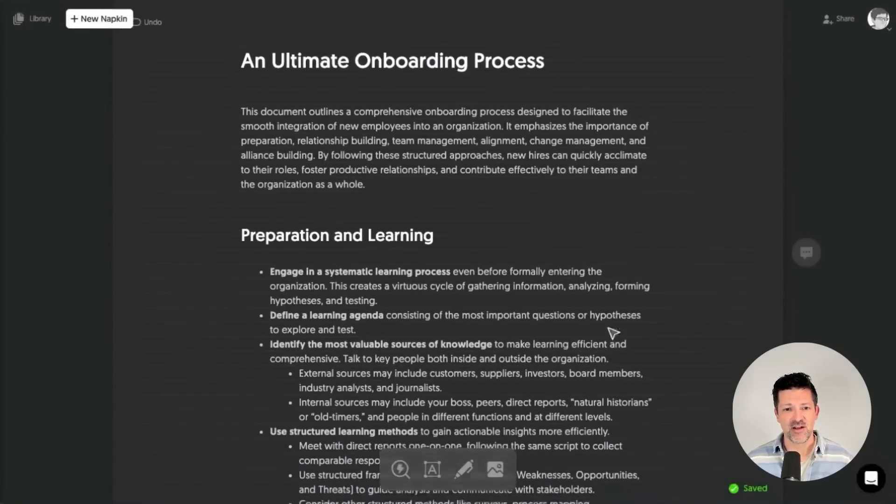
scroll("down", 3)
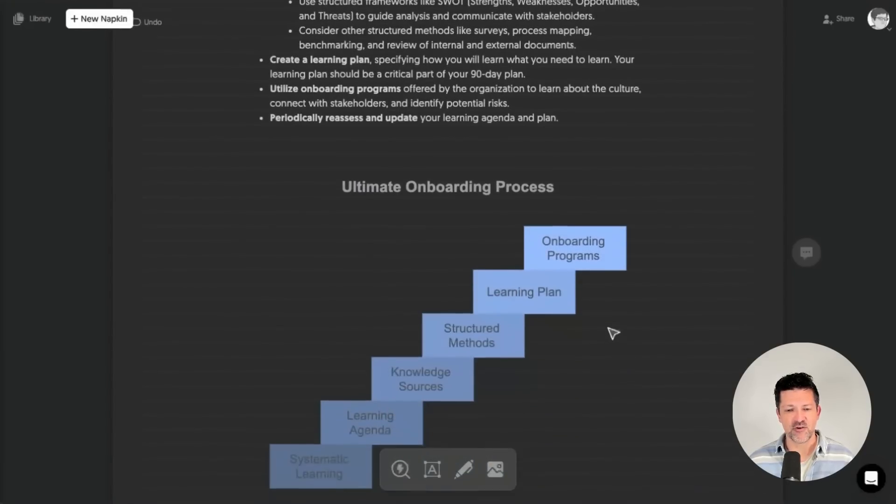
scroll("down", 3)
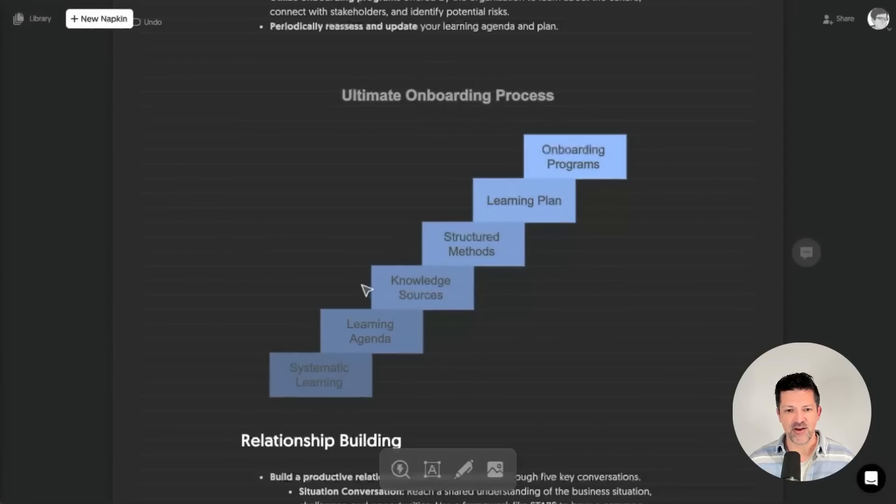
scroll("down", 3)
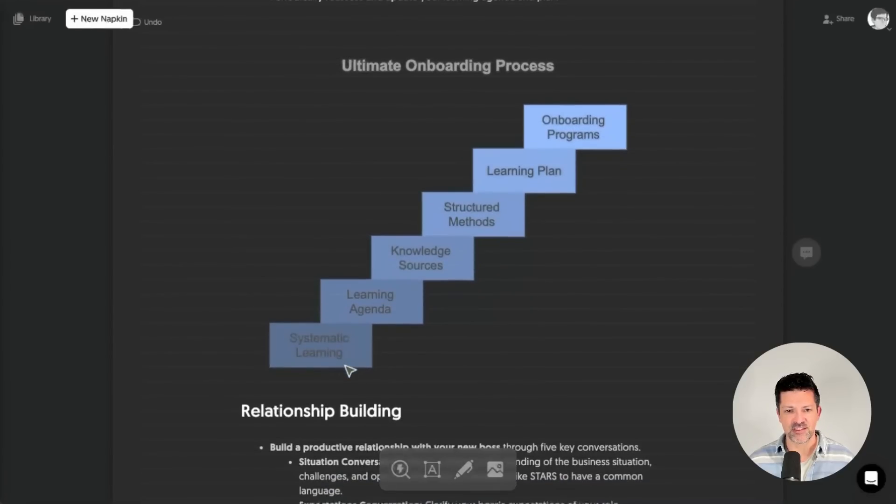
scroll("down", 3)
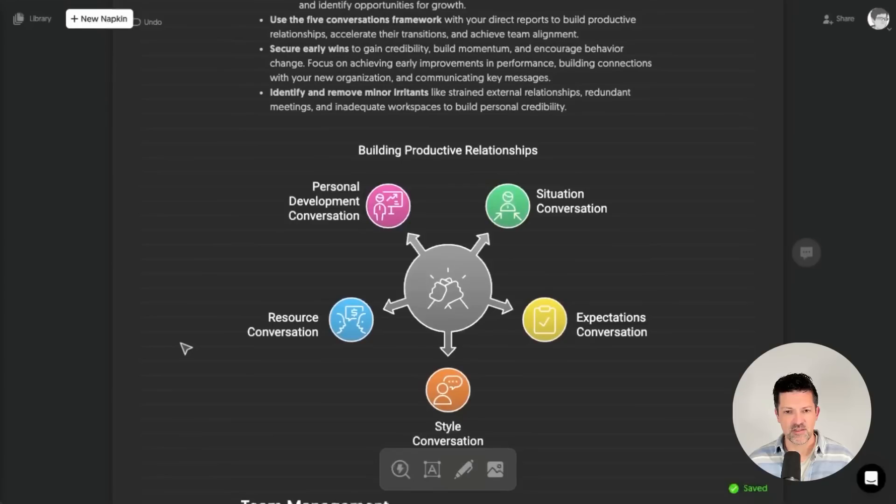
mouse_move(543, 258)
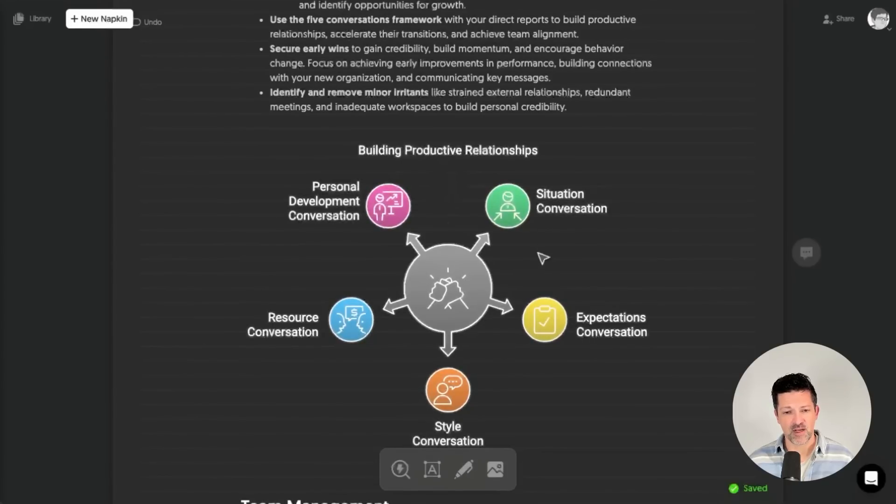
scroll("down", 3)
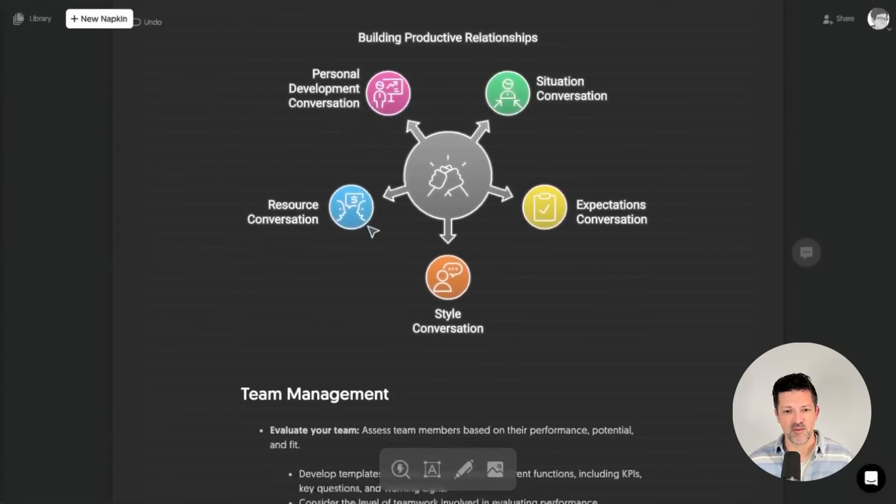
scroll("down", 3)
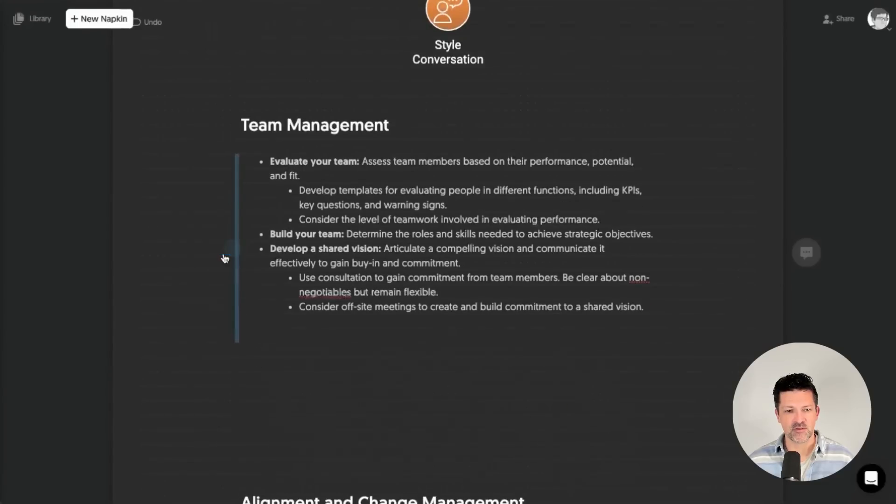
scroll("down", 3)
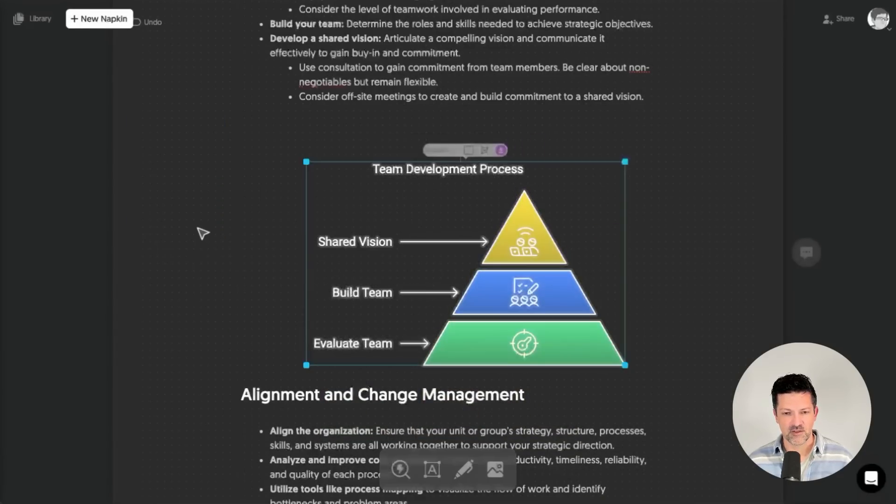
scroll("down", 3)
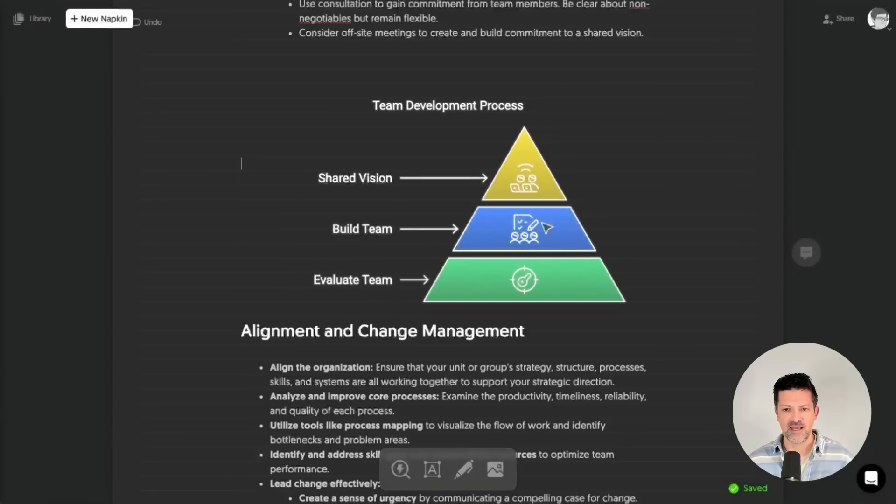
mouse_move(847, 24)
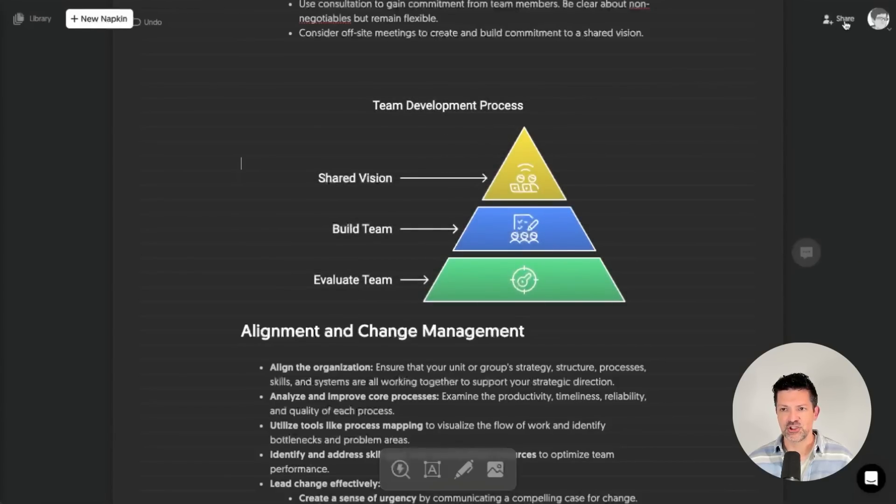
left_click(842, 19)
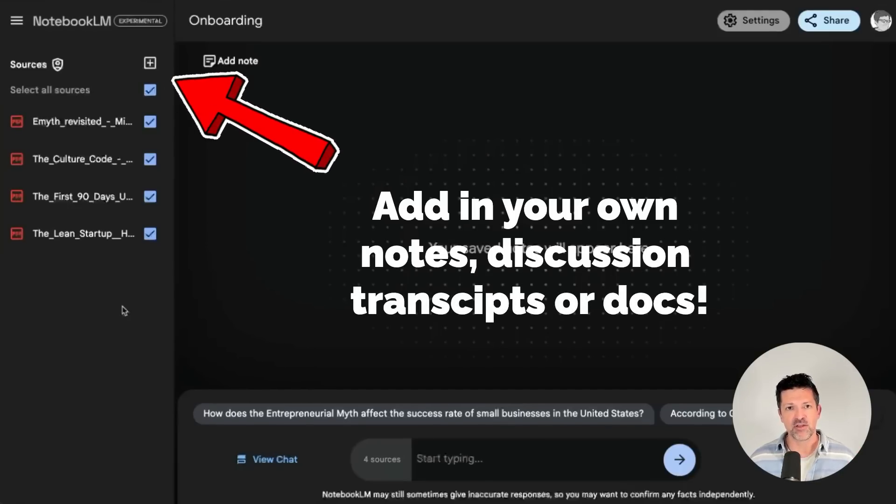
mouse_move(129, 288)
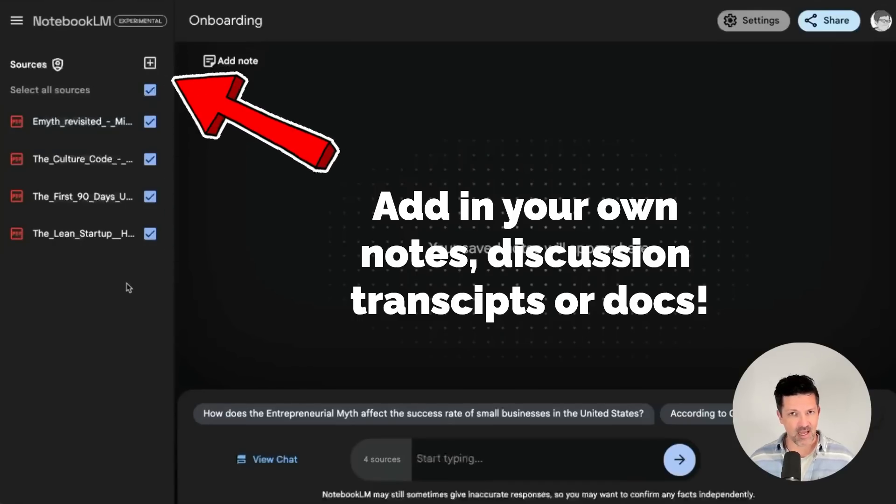